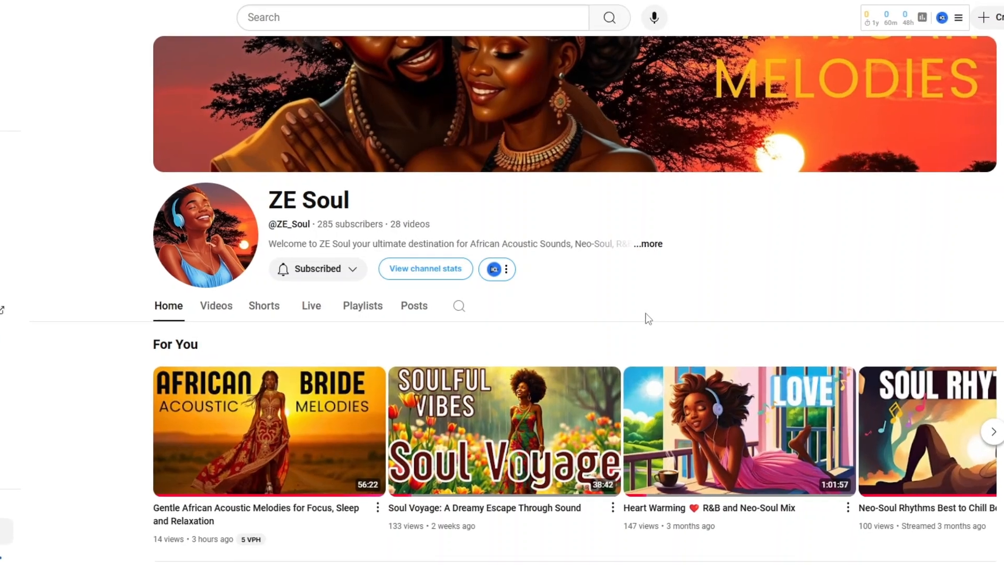
mouse_move(548, 322)
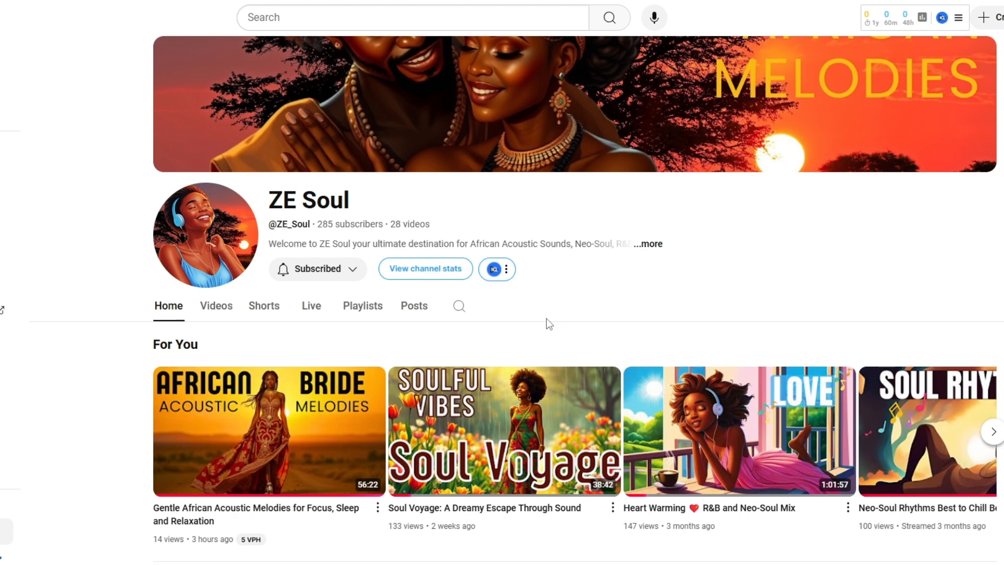
mouse_move(630, 405)
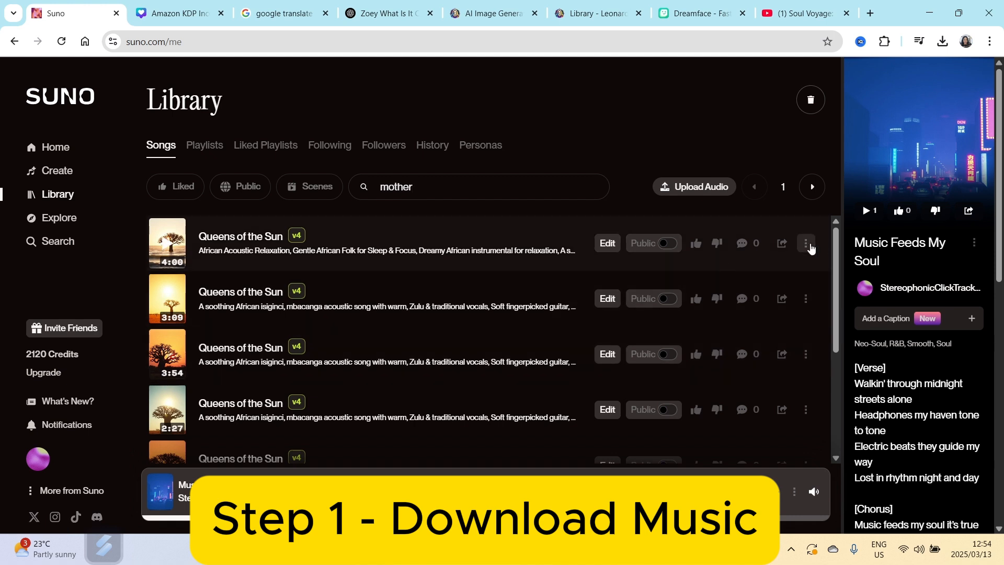
Download the first song in the Suno library via its options menu.
left_click(806, 243)
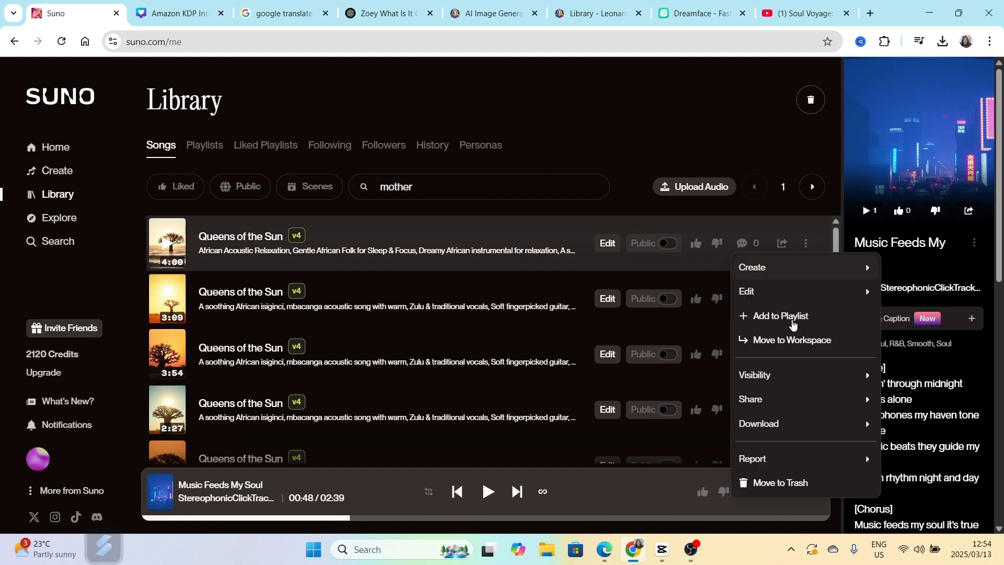
left_click(758, 423)
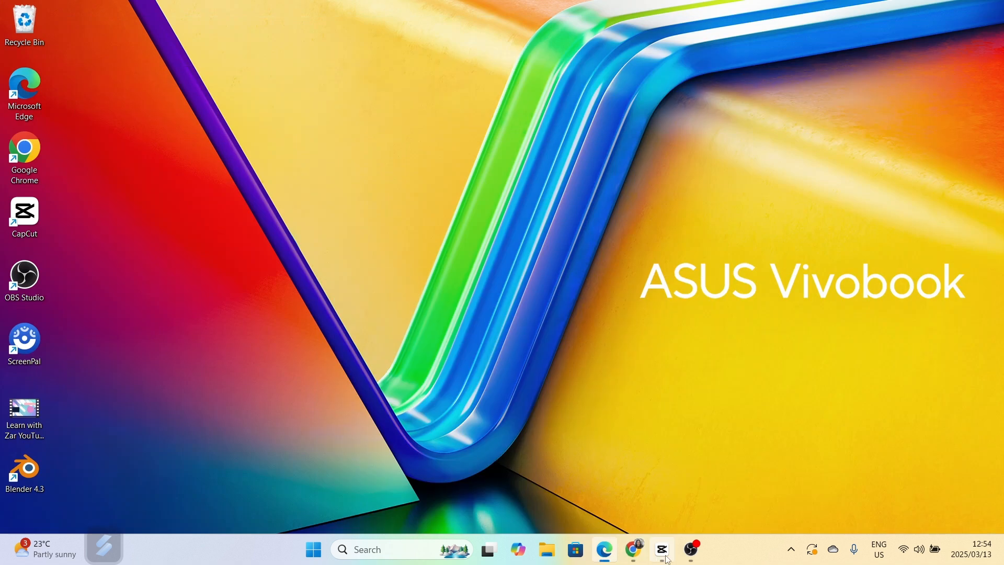
Import the 'Driving leisurely to my heart' MP3 into CapCut and place it on the timeline.
left_click(660, 550)
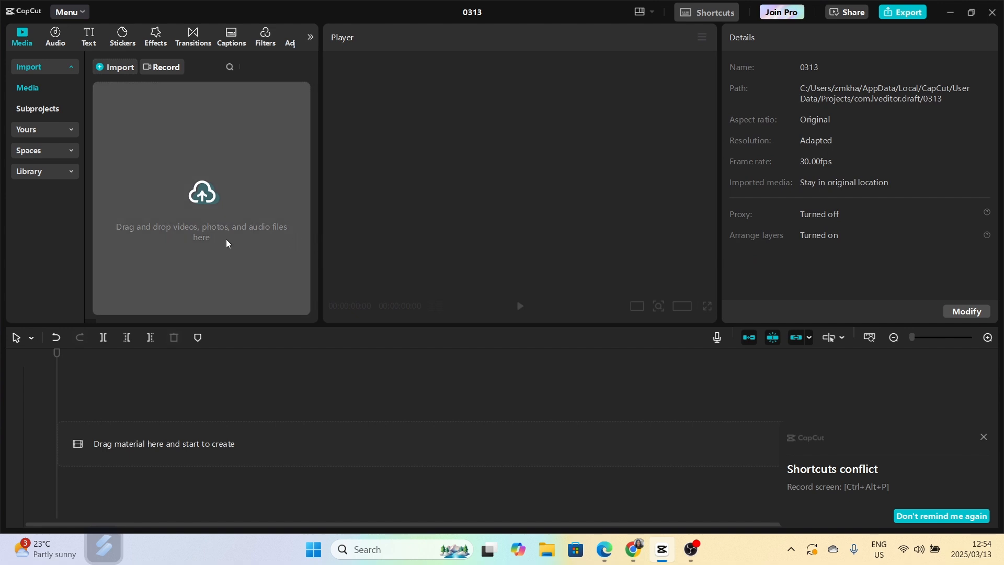
mouse_move(204, 205)
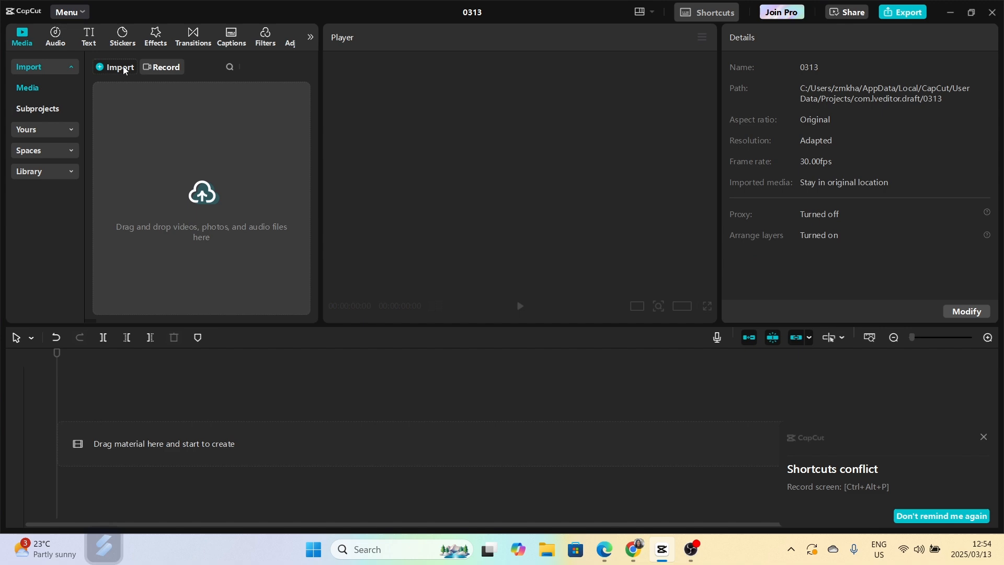
left_click(119, 66)
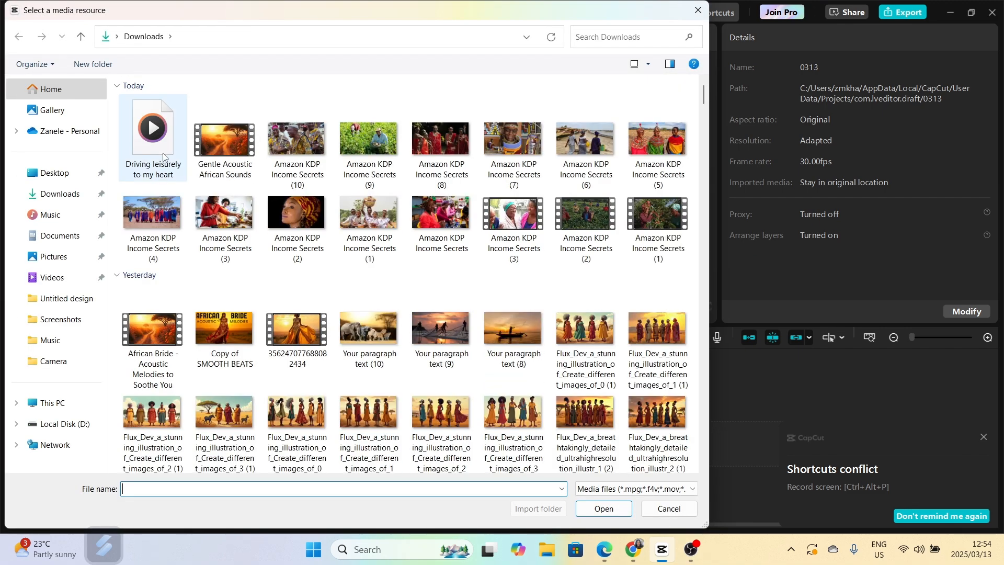
left_click(152, 131)
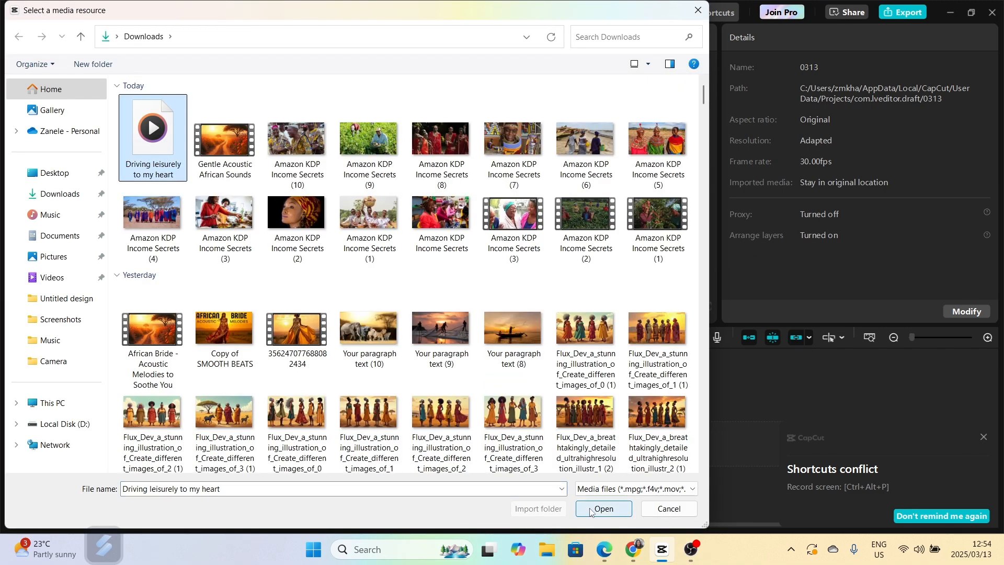
left_click(601, 508)
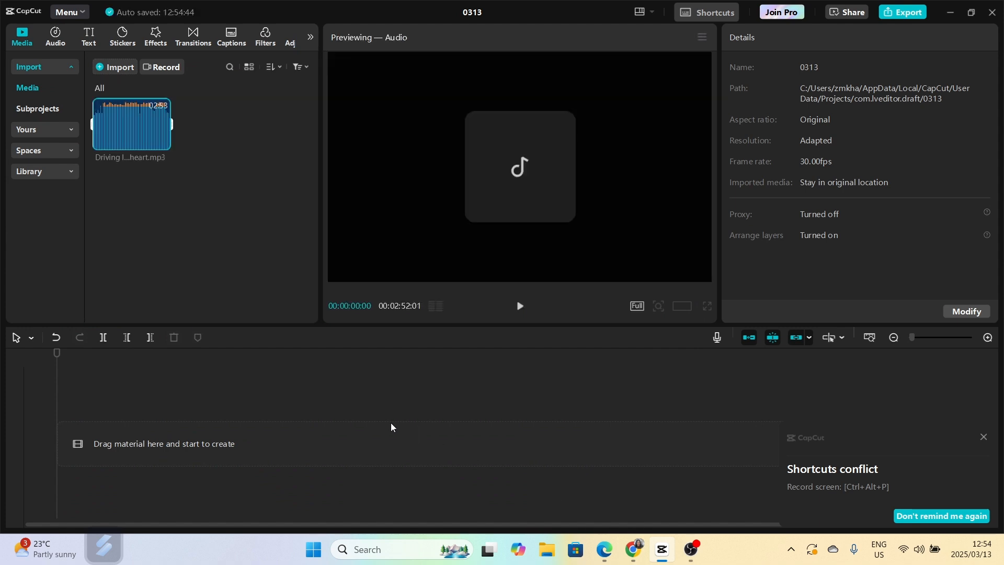
mouse_move(161, 196)
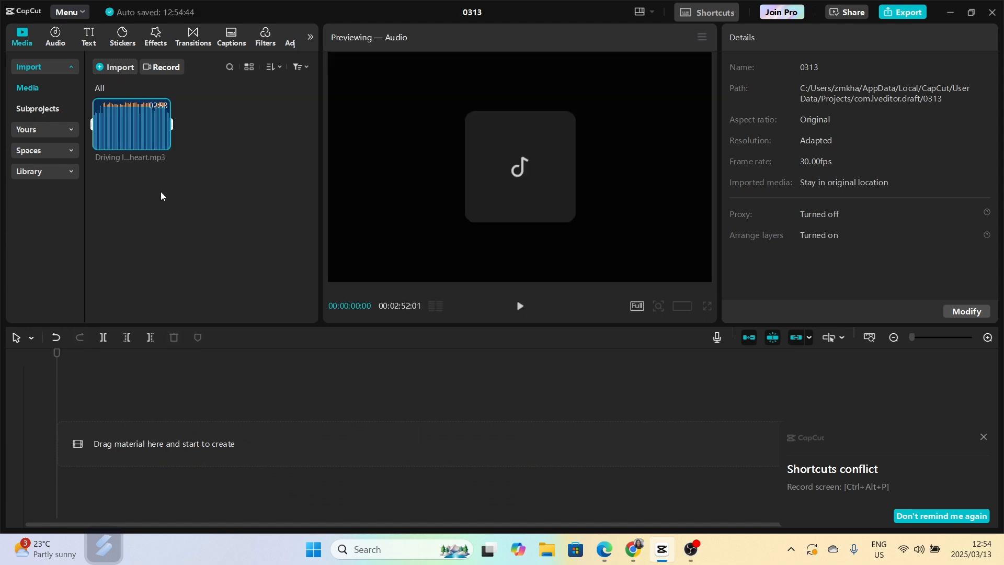
mouse_move(162, 142)
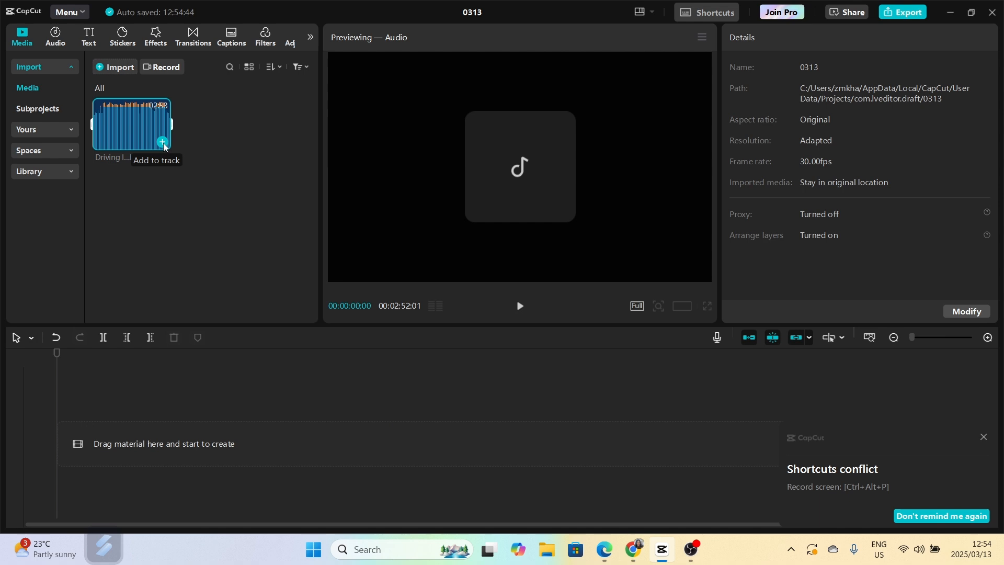
left_click(163, 141)
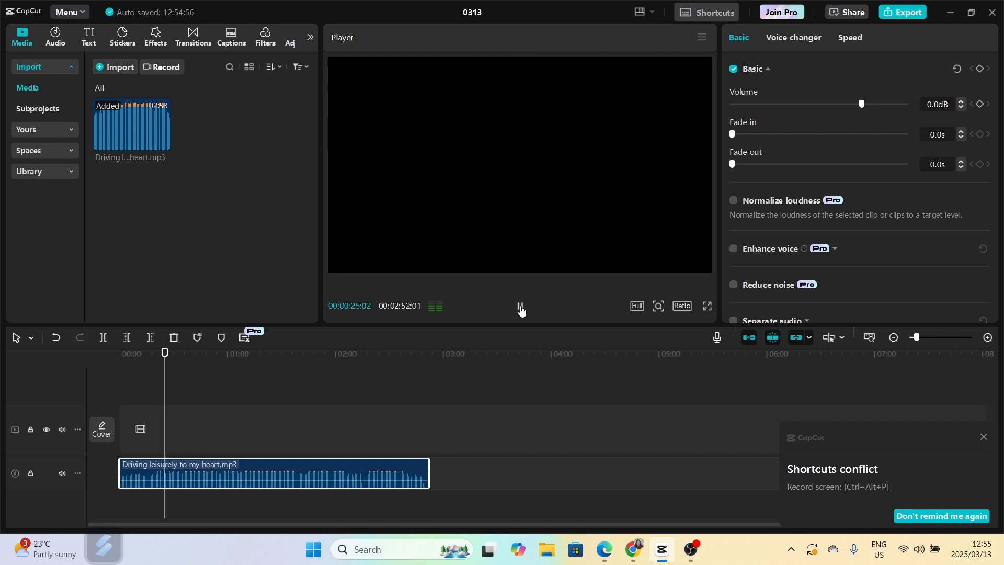
Pause playback, add a 0.3-second fade-in and trim the song clip to about 0:30.
left_click(520, 306)
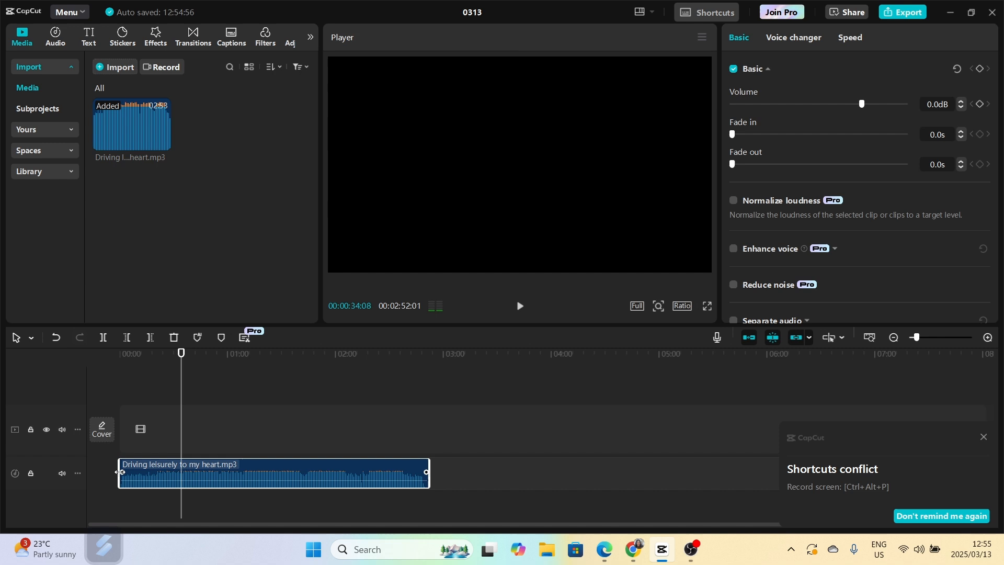
left_click_drag(732, 134, 905, 134)
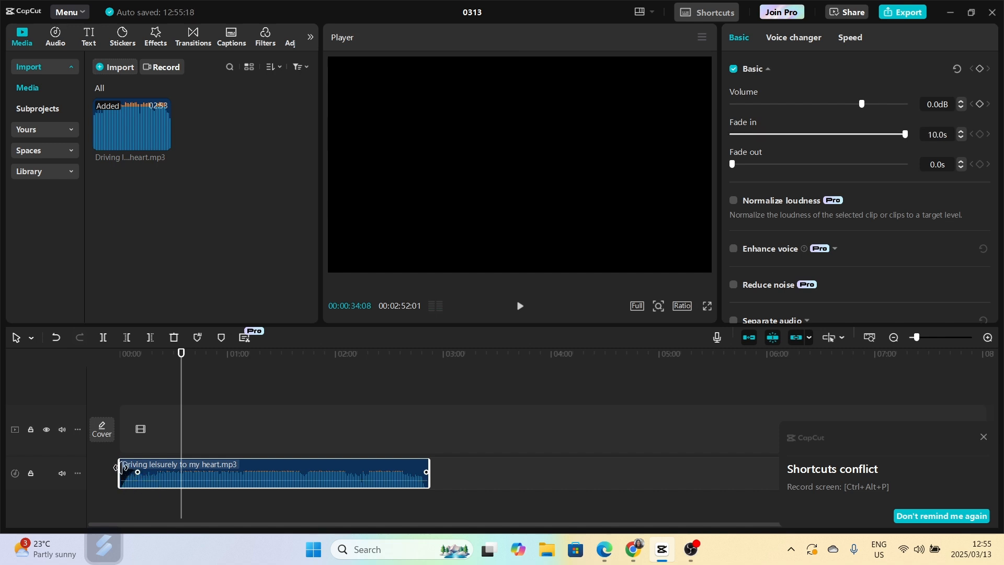
left_click_drag(123, 473, 179, 473)
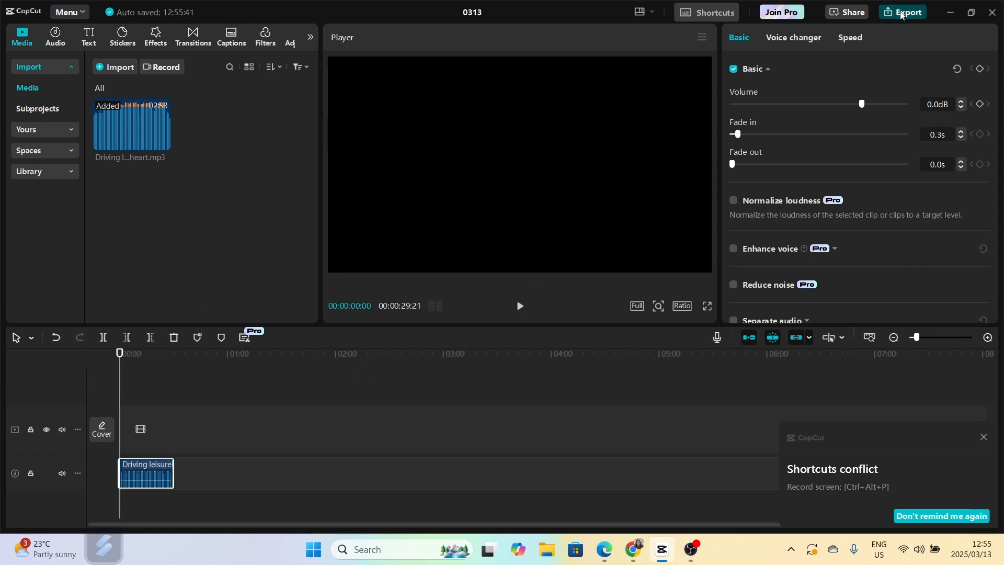
Export the 30-second clip as audio-only MP3 named 'Driv...'.
left_click(902, 11)
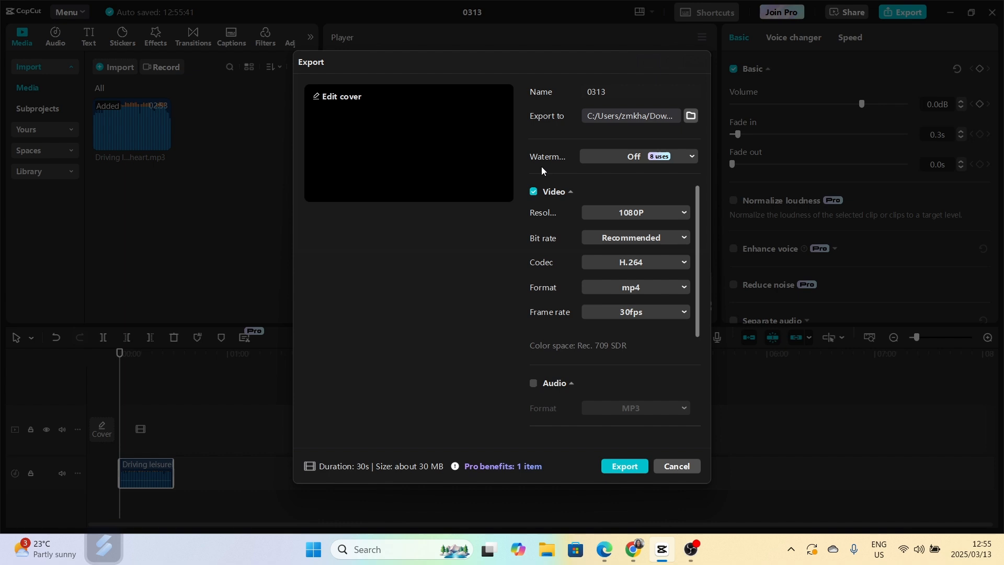
left_click(533, 191)
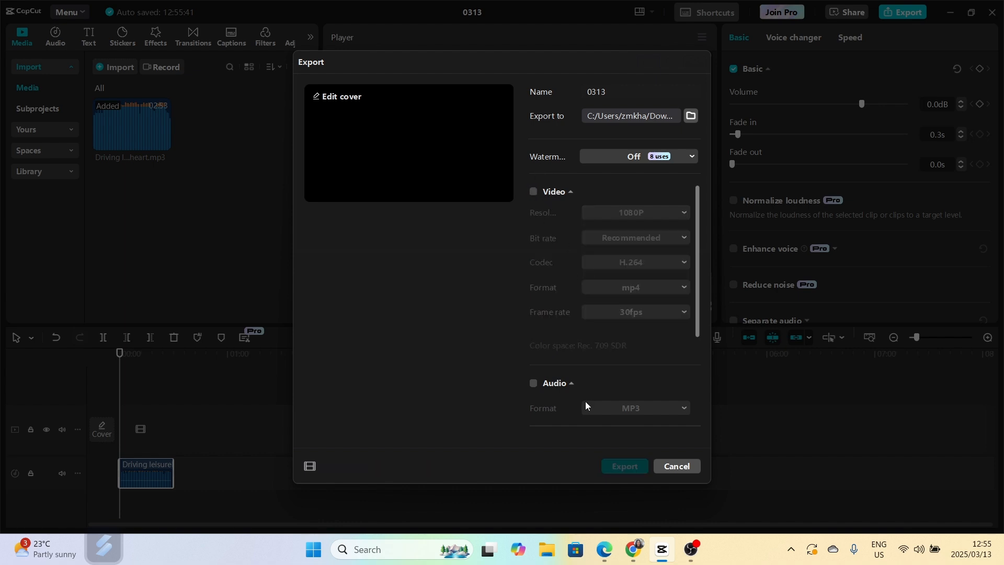
left_click(533, 389)
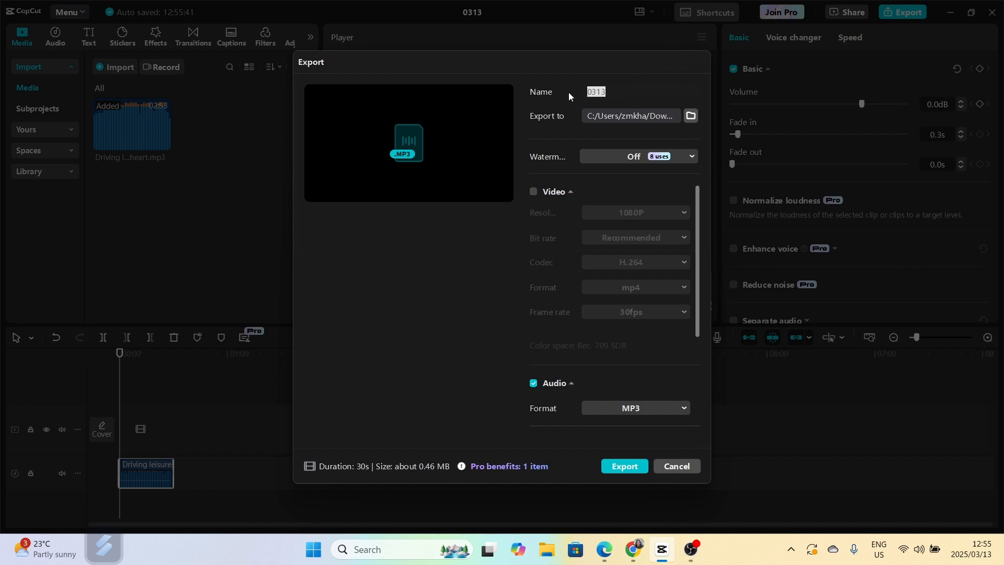
type("Driv")
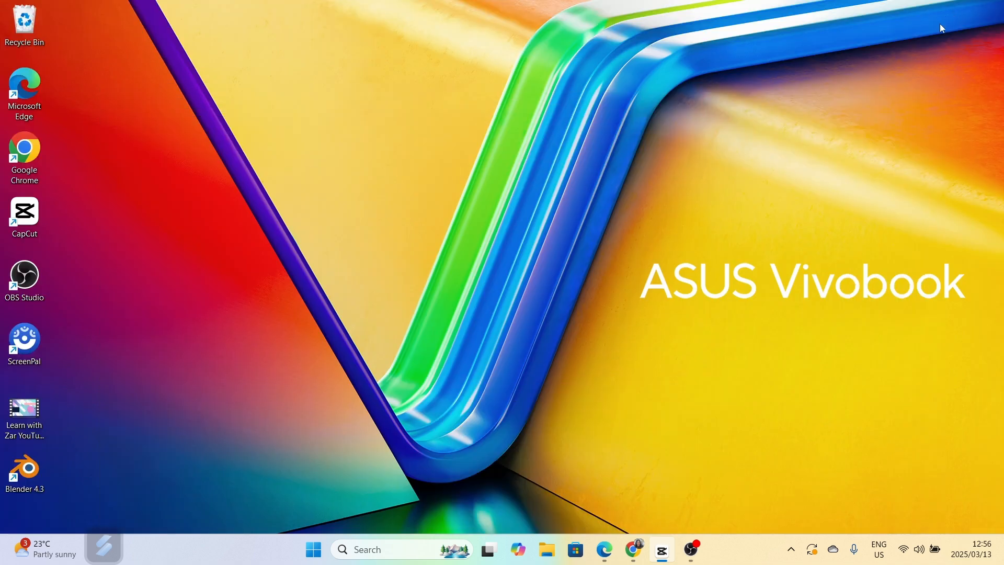
Restore the browser and go to Leonardo.Ai's home page and Image Creation tool.
left_click(633, 550)
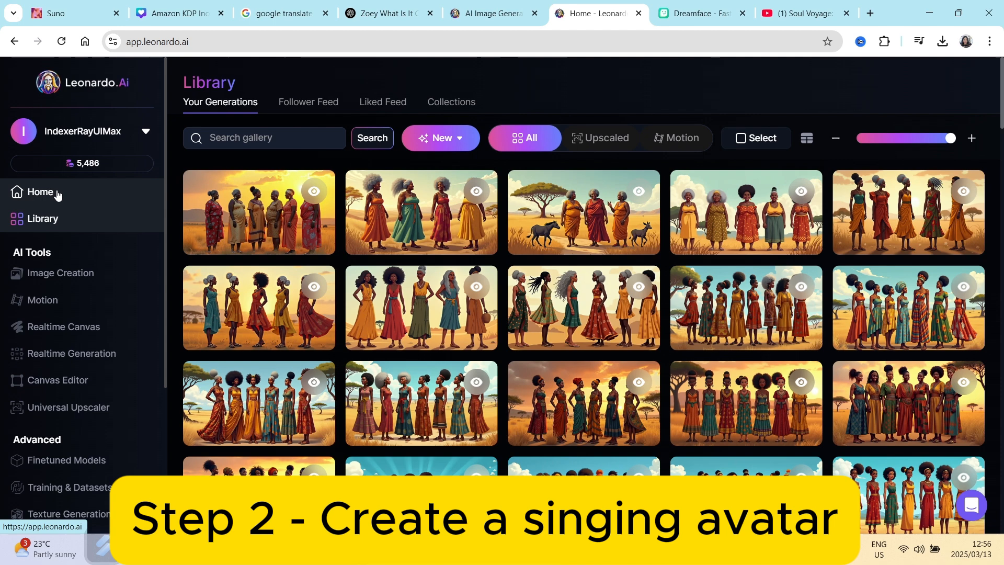
left_click(40, 192)
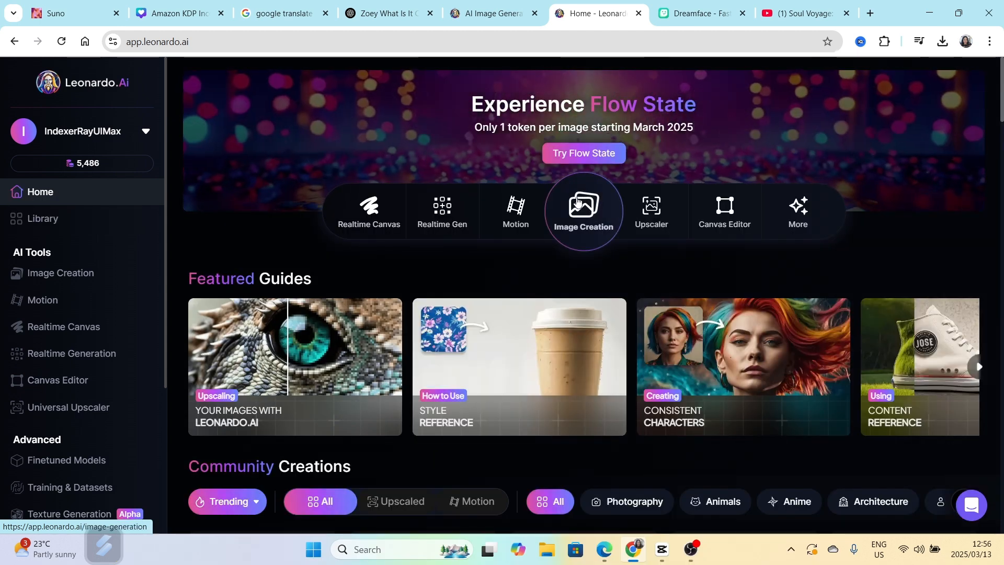
left_click(582, 212)
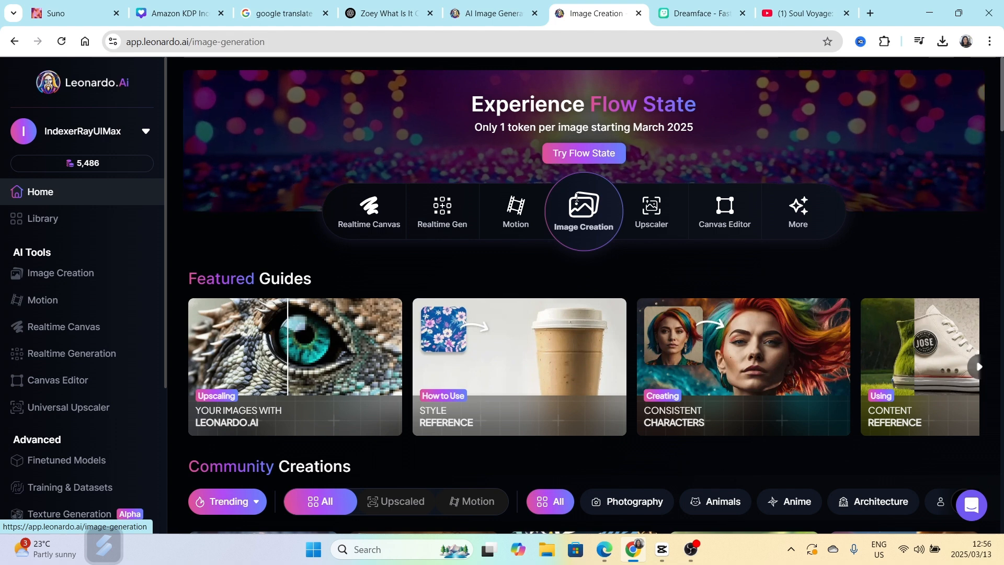
Generate images from the prompt of a young female musician playing piano, eyes closed, singing, theatre lighting.
left_click(582, 211)
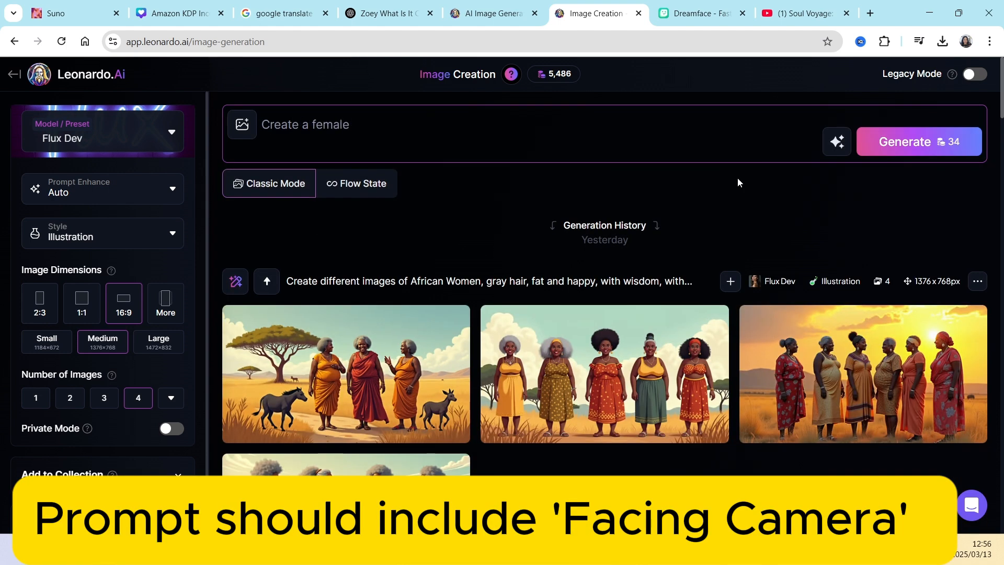
type("Create a female young musician, sitting and playing on a piano, she has her eyes closed")
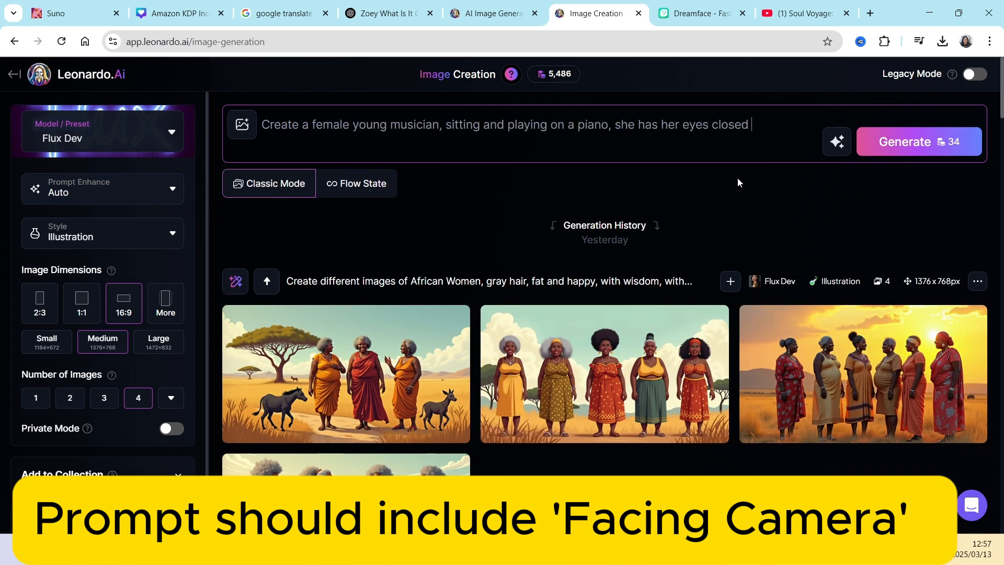
type("and singing, lighting in the thea")
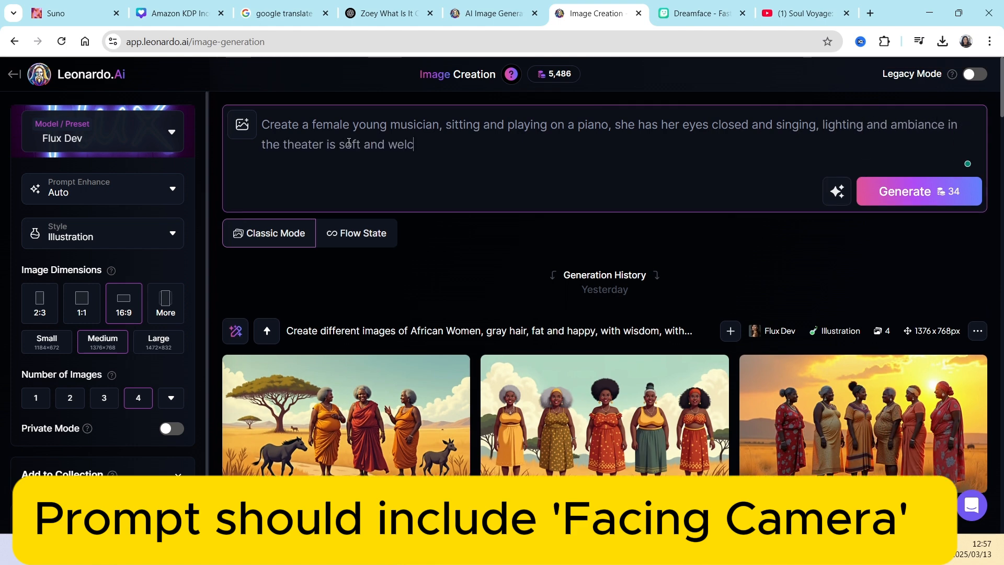
left_click(918, 191)
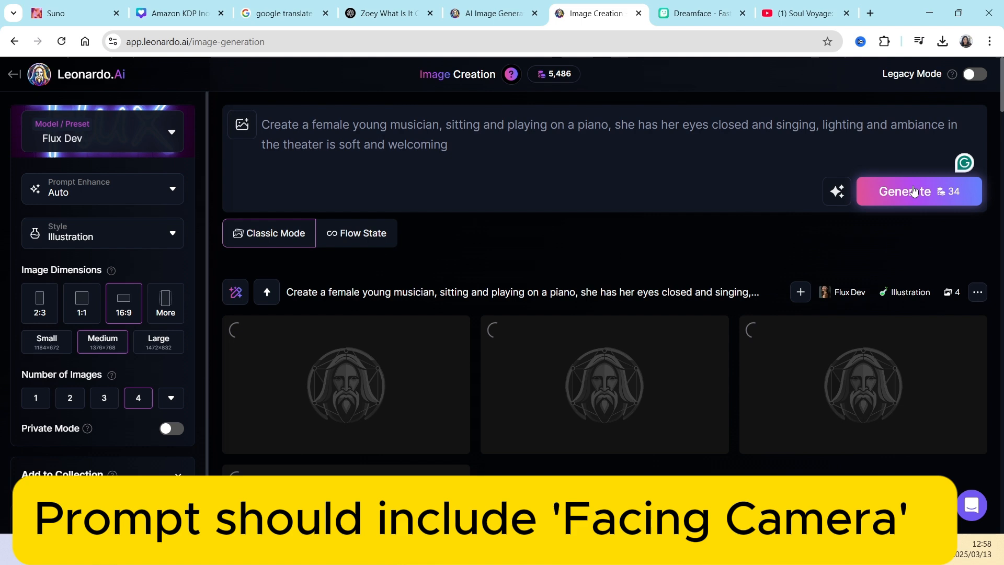
left_click(904, 190)
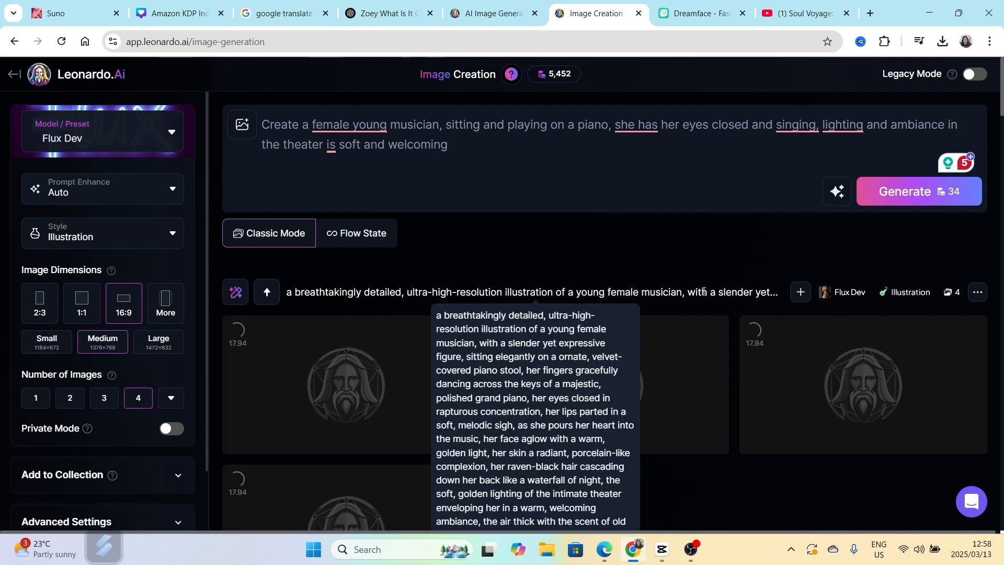
mouse_move(681, 256)
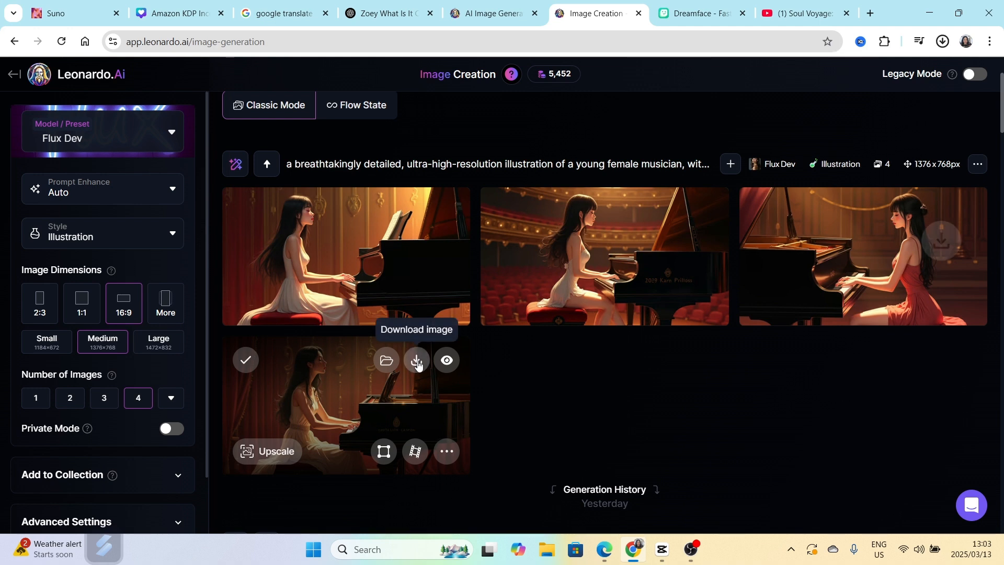
Download the bottom-left piano illustration and start a new browser tab.
left_click(416, 360)
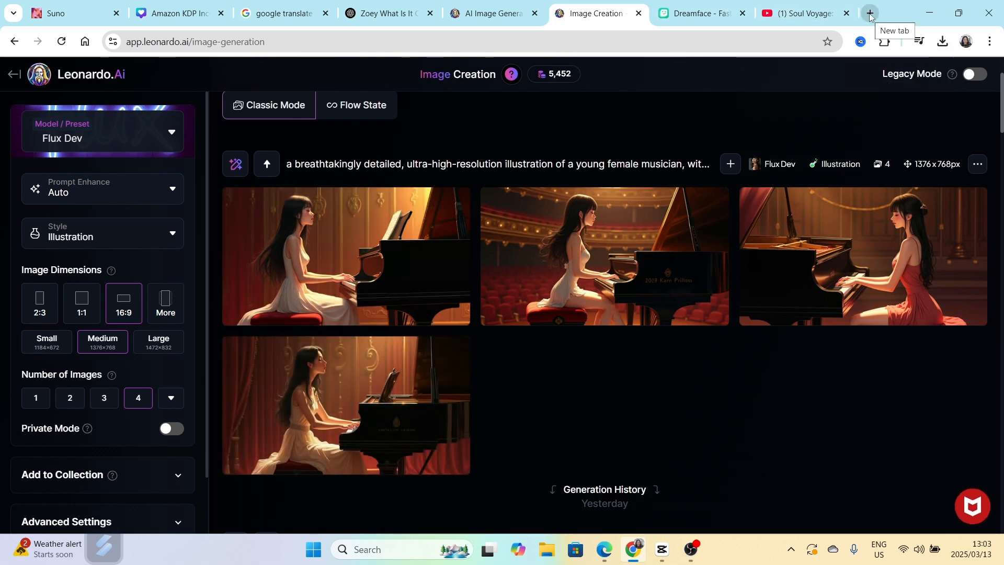
left_click(869, 13)
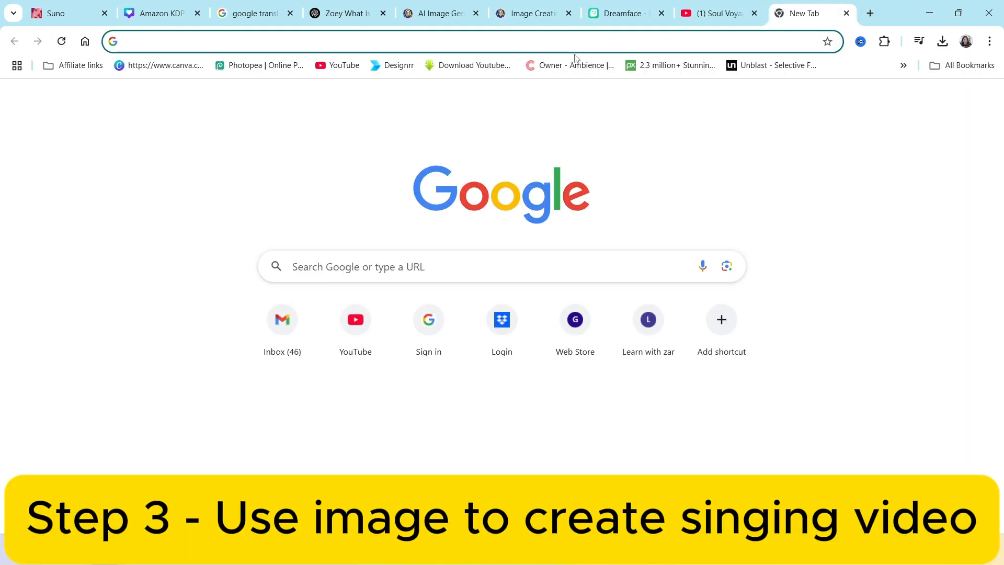
Go to hailuoai.video, enter Create and upload the pianist illustration for Image to Video.
type("hailuoai.video")
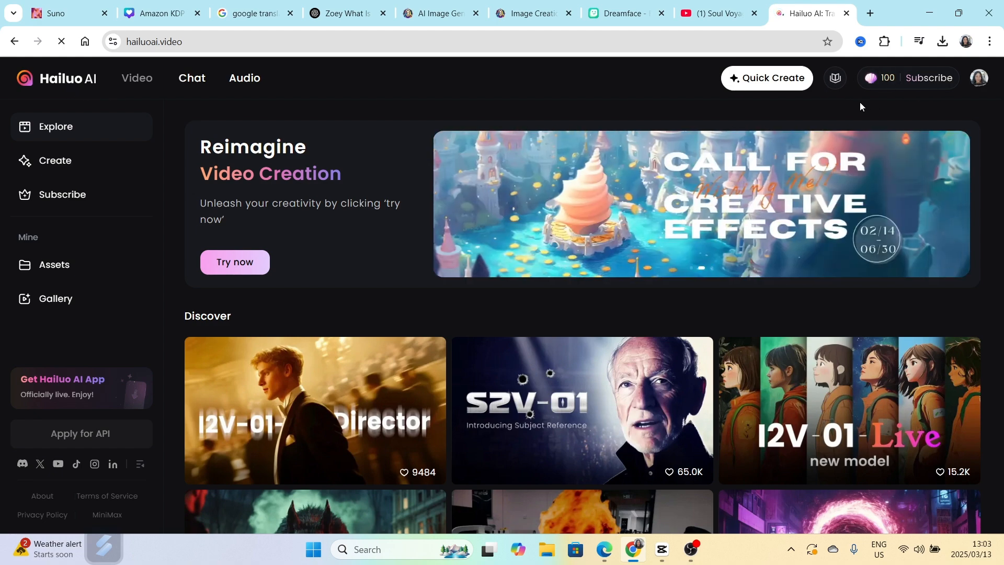
mouse_move(887, 78)
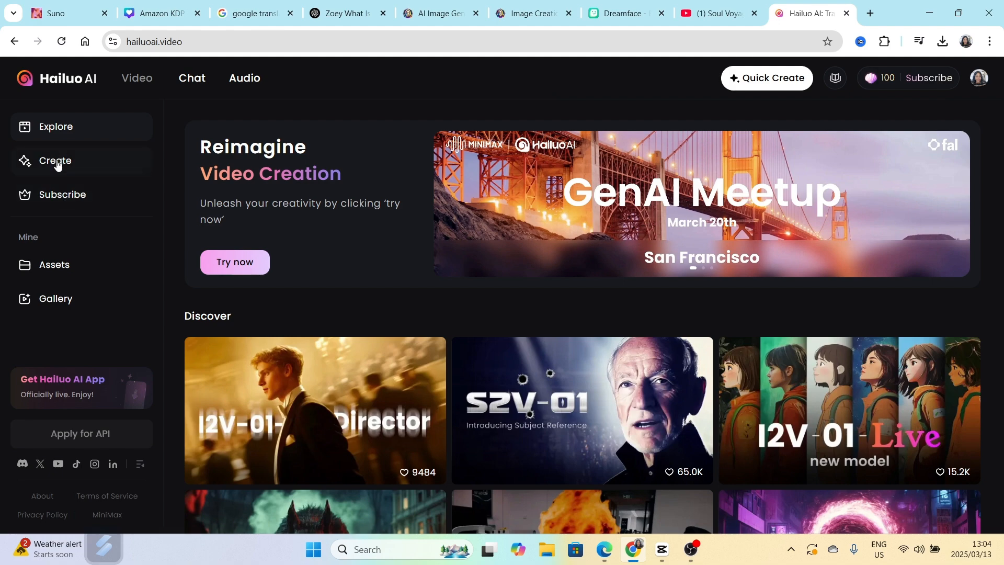
left_click(55, 160)
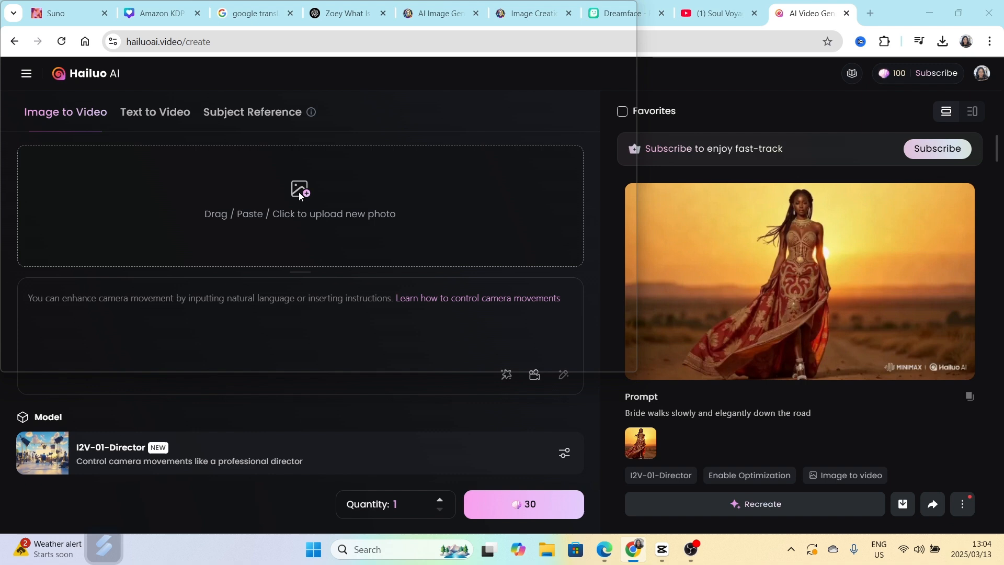
left_click(299, 205)
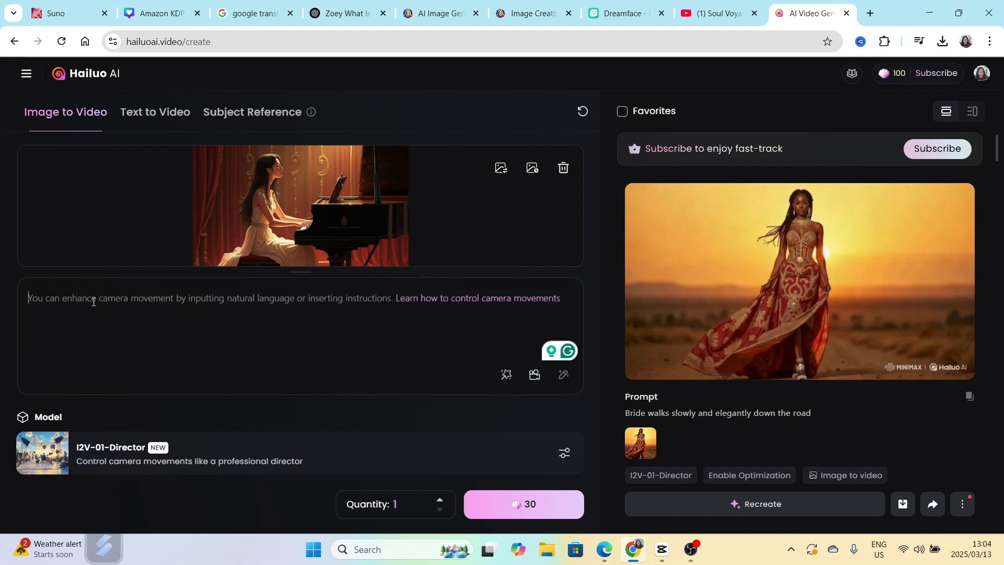
Write the motion prompt asking for a video with slow movement and singing.
type("c")
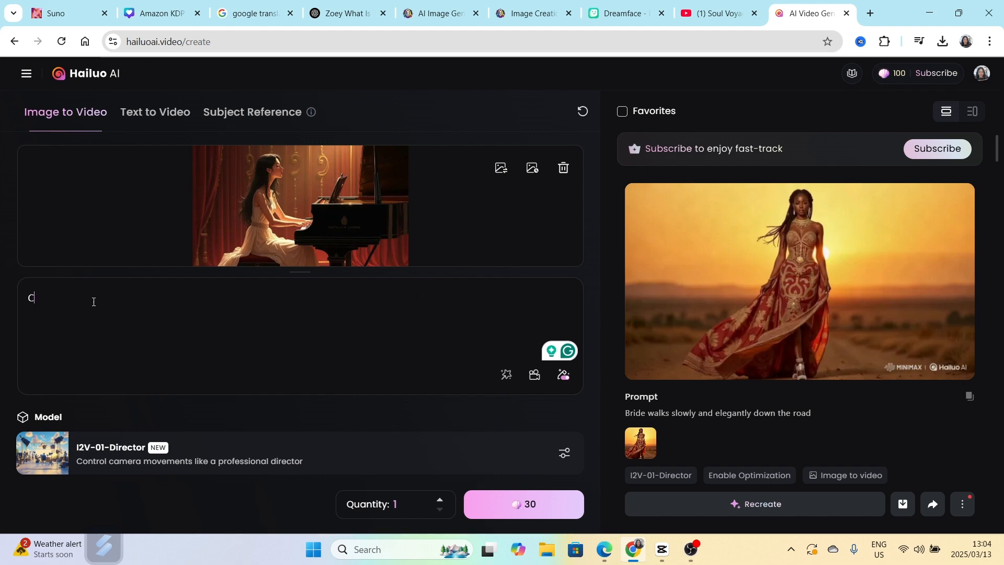
type("reate a video of the singer playing slowly and leisurely on the piano")
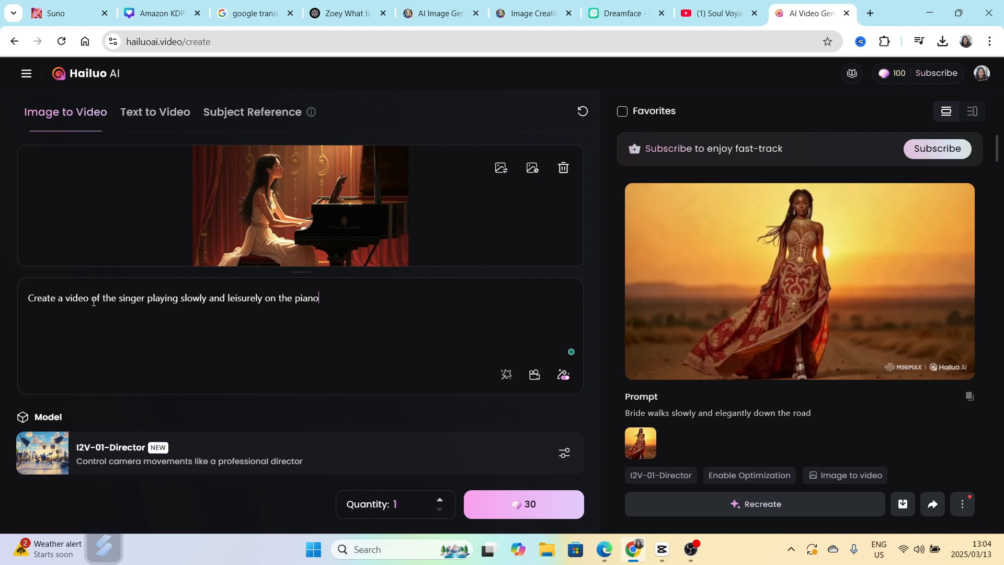
type(", slow movement and singing")
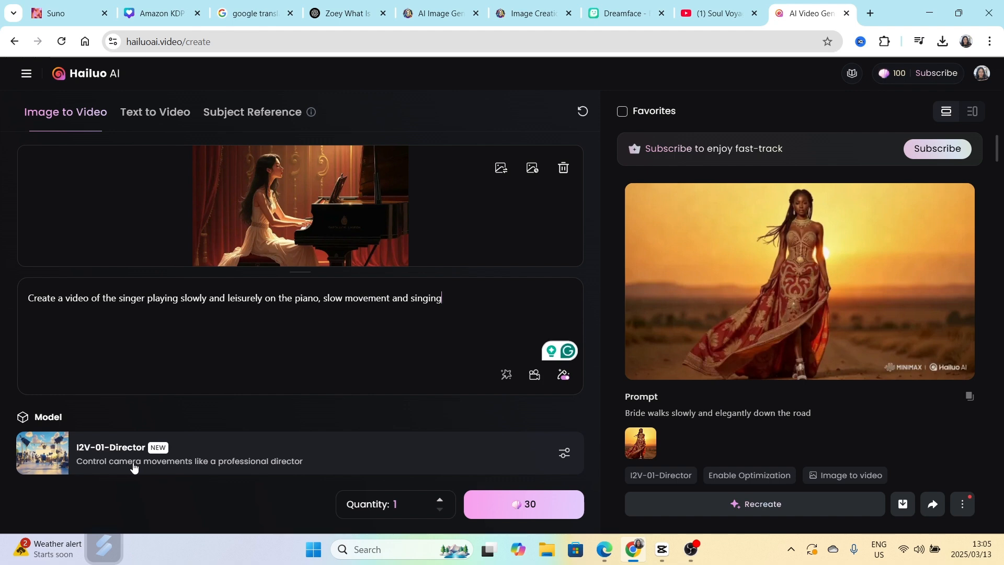
mouse_move(158, 471)
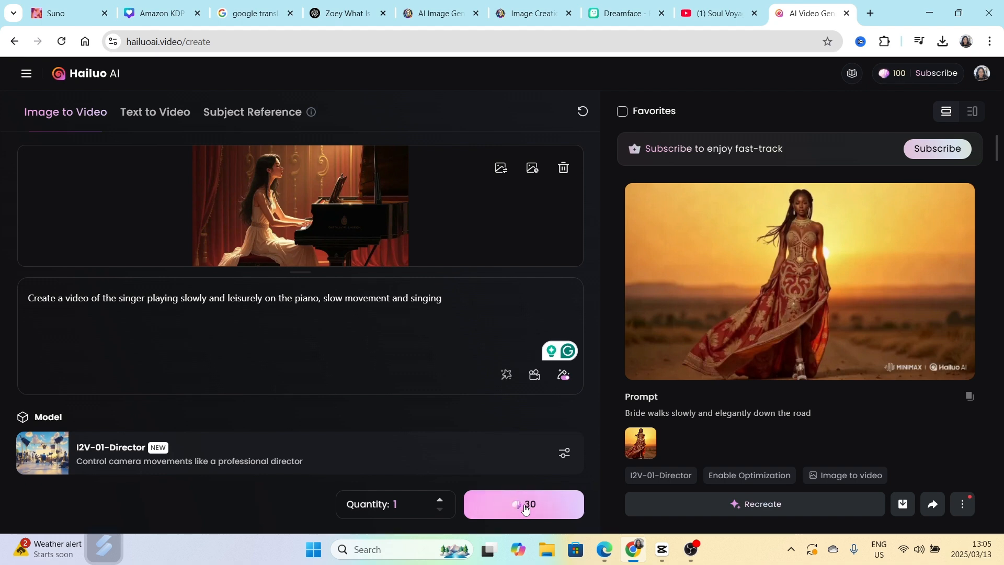
Generate the six-second piano video (30 credits) and download it.
left_click(523, 504)
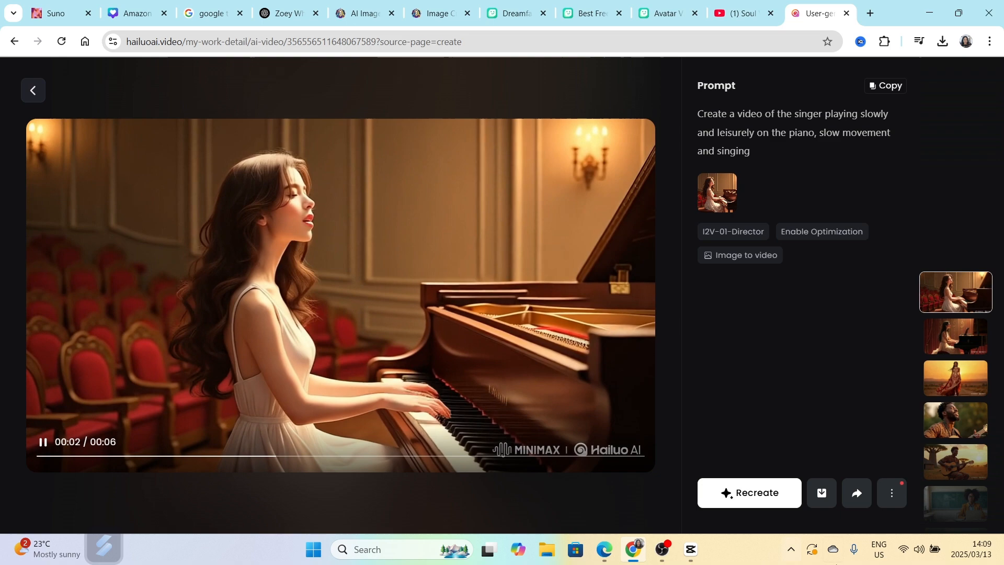
left_click(822, 493)
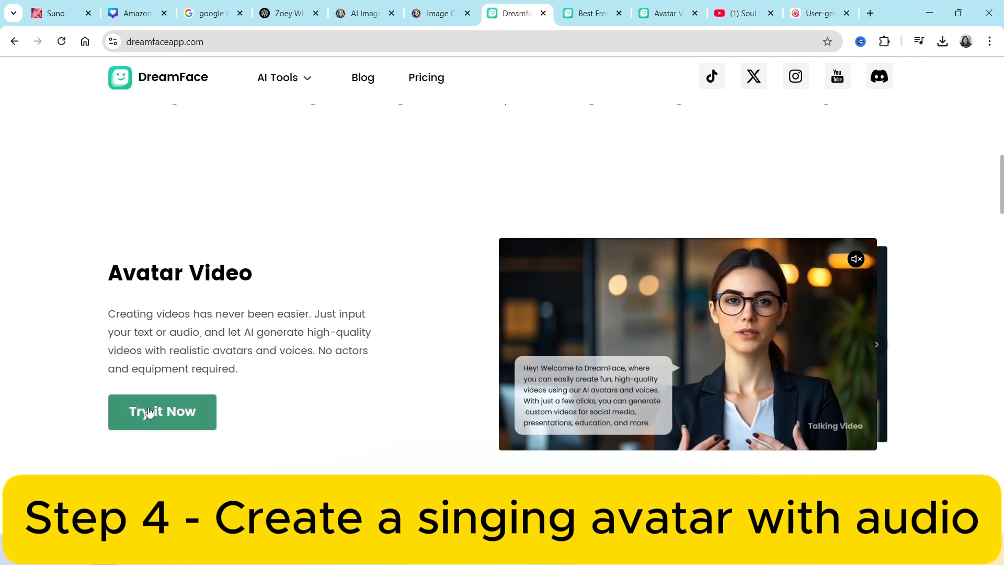
In DreamFace's Avatar Video tool, upload the Hailuo piano video from Downloads as a new avatar.
left_click(162, 411)
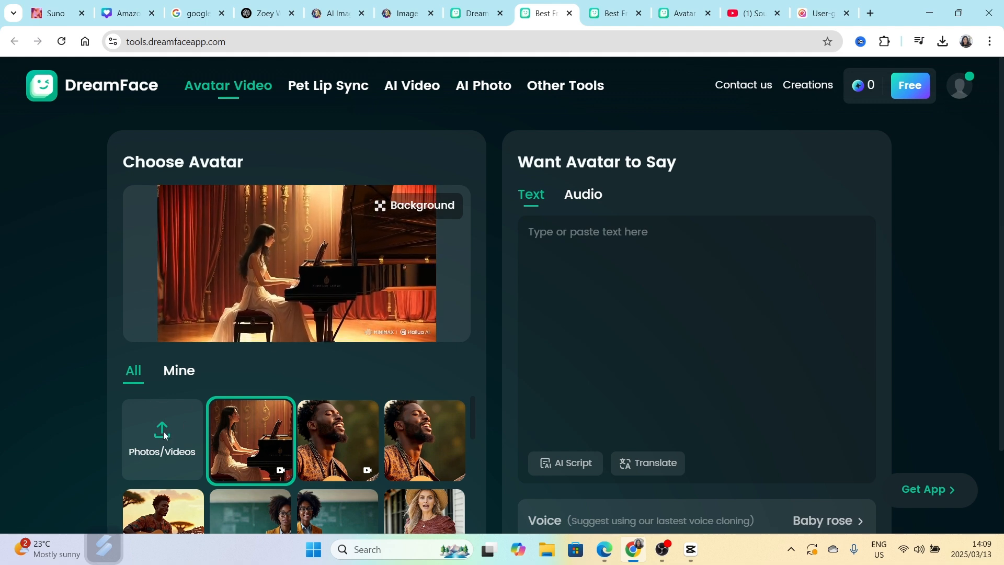
left_click(163, 440)
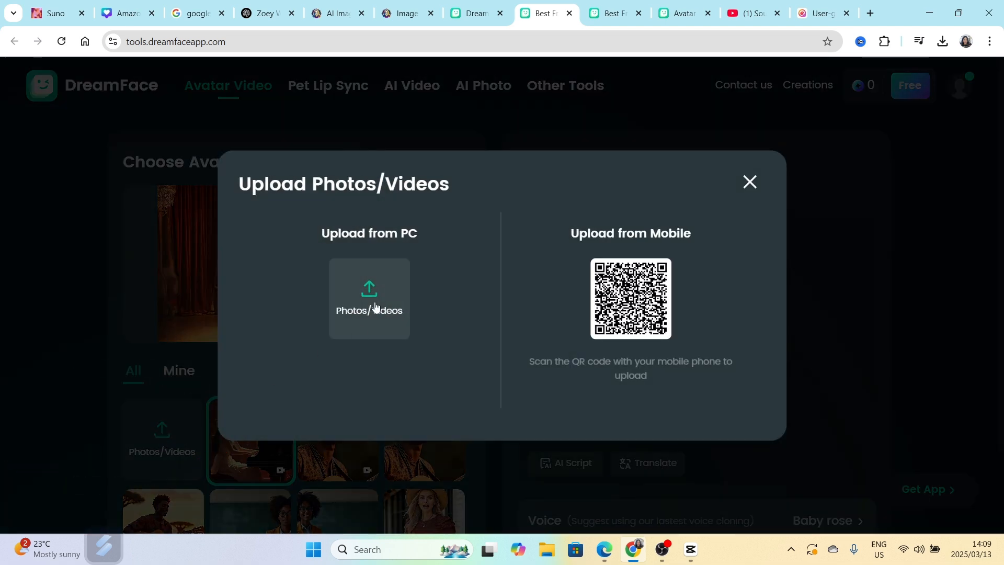
left_click(369, 297)
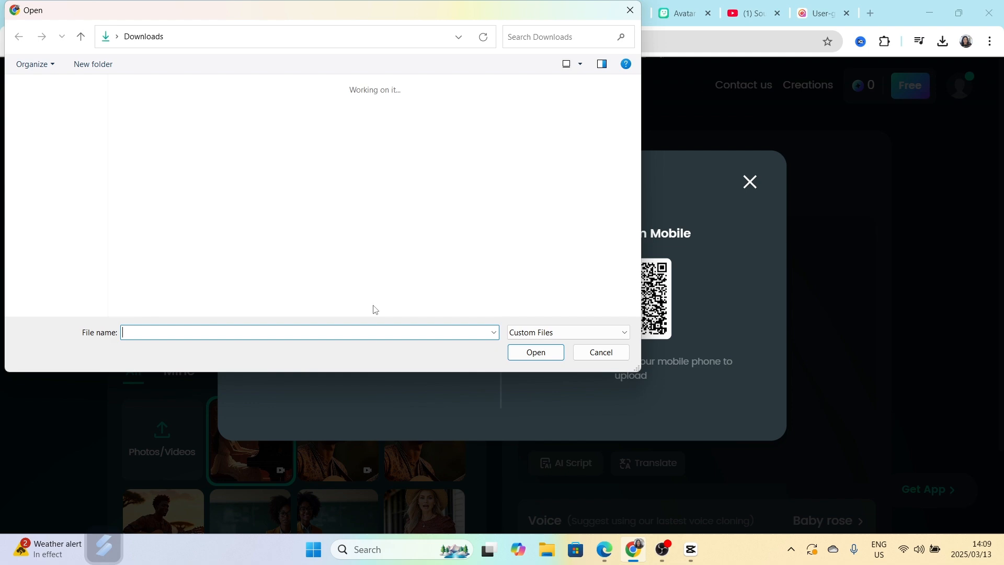
left_click(152, 137)
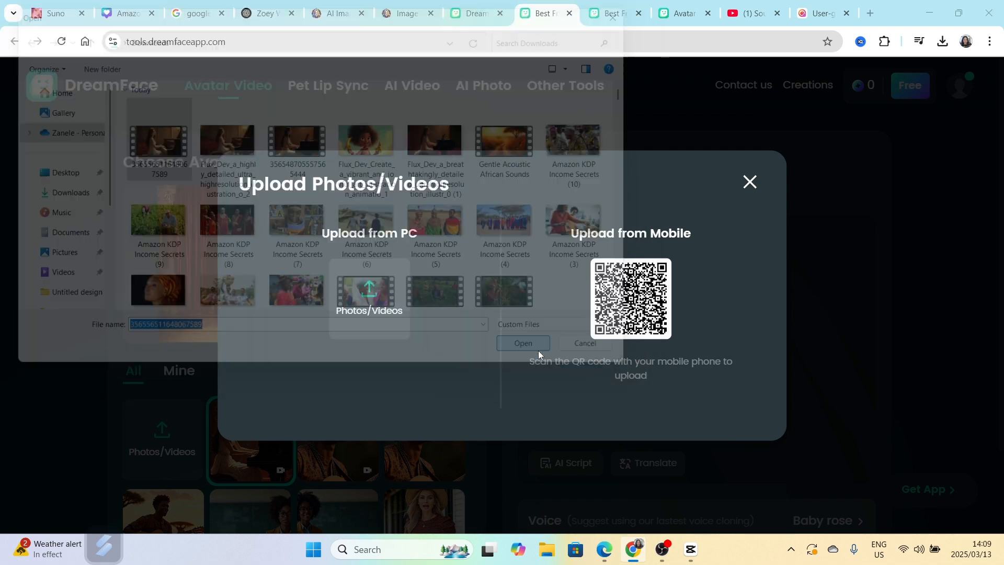
left_click(523, 343)
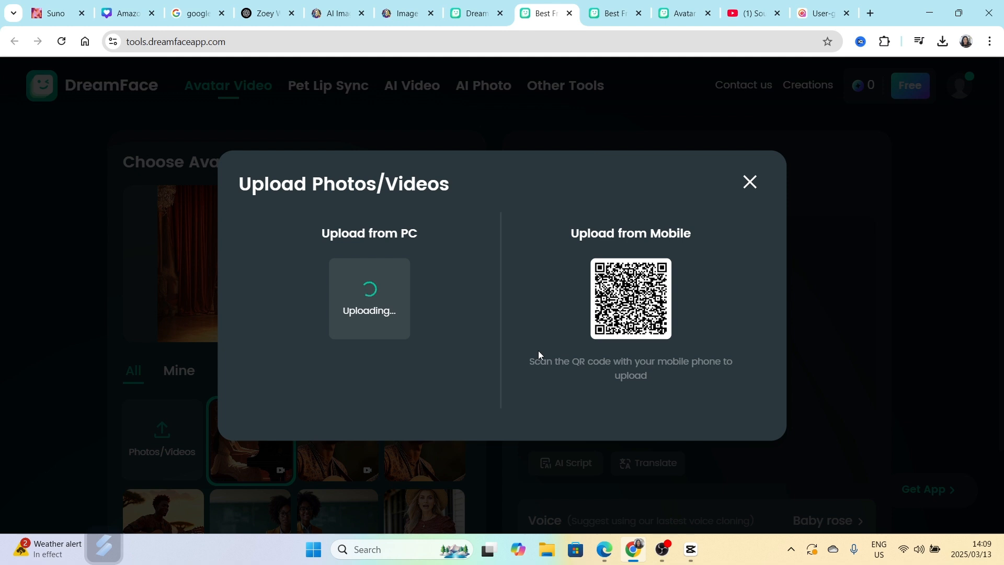
mouse_move(206, 474)
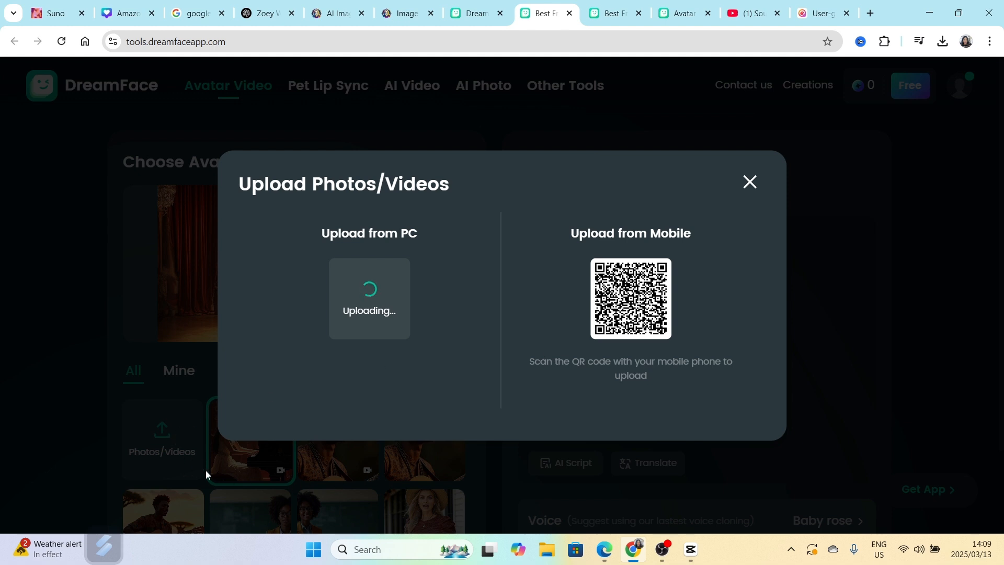
mouse_move(362, 499)
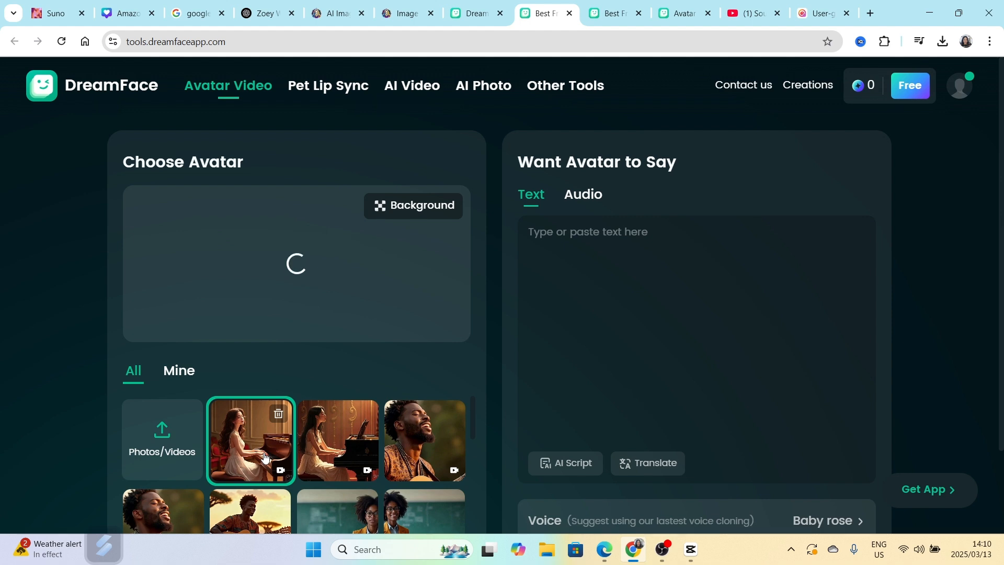
Select the piano avatar and upload the 29.8-second 'Driving Leisuly' MP3 as its audio, then preview it.
left_click(250, 440)
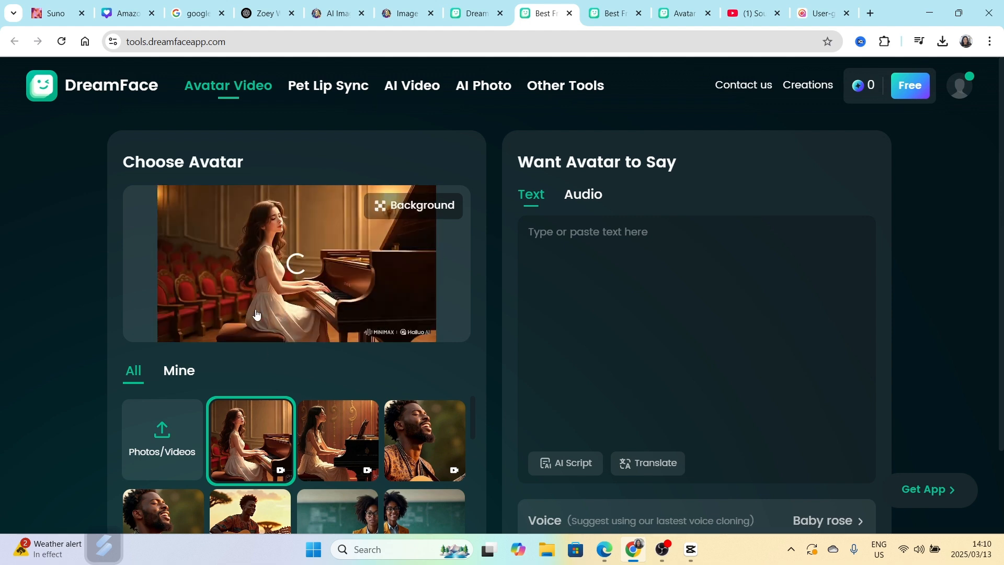
left_click(581, 194)
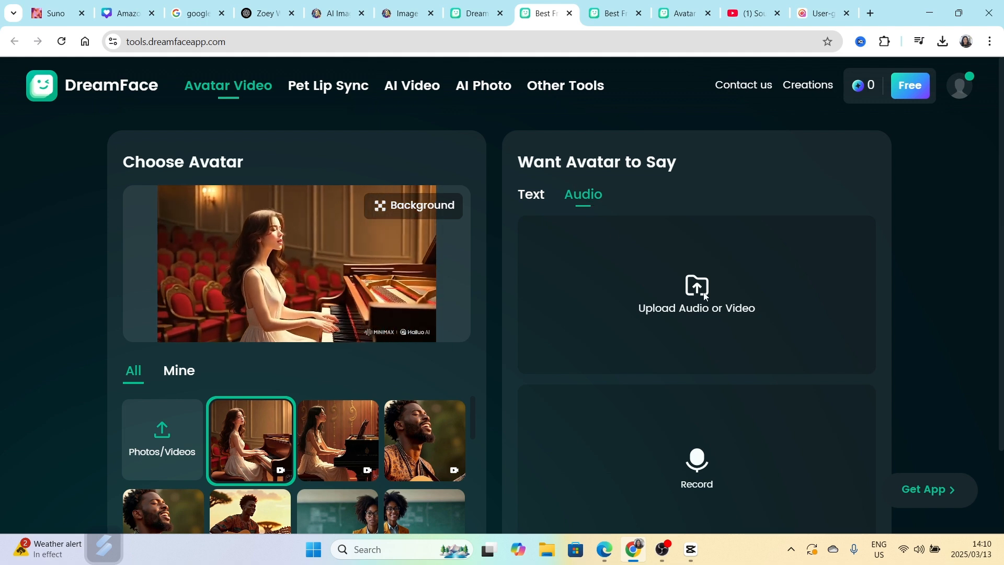
left_click(695, 294)
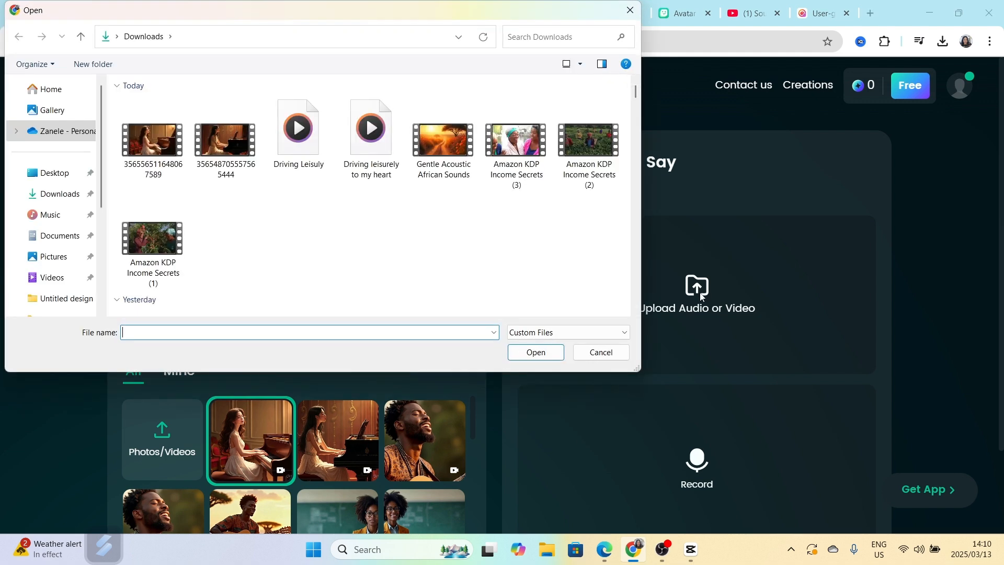
left_click(298, 128)
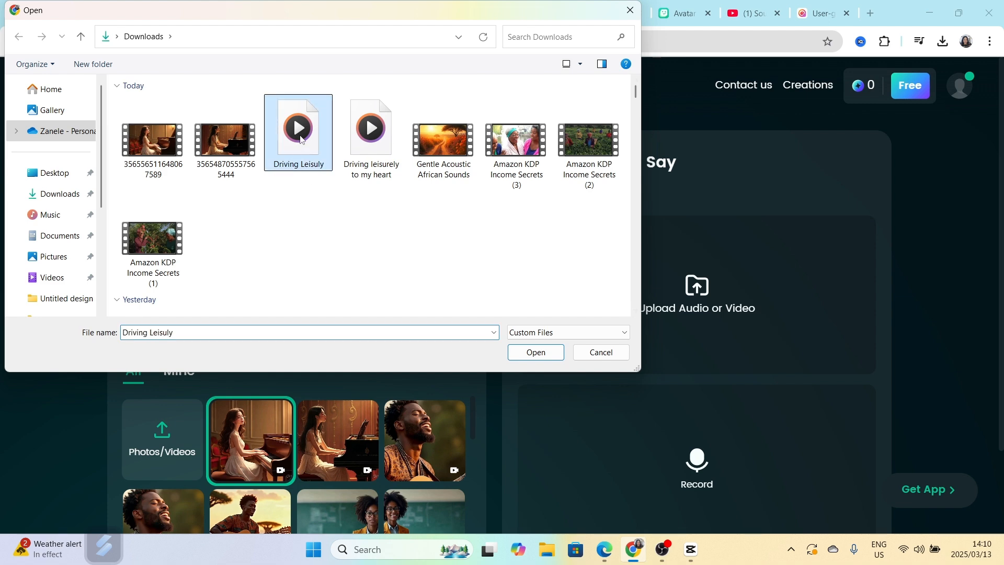
left_click(535, 352)
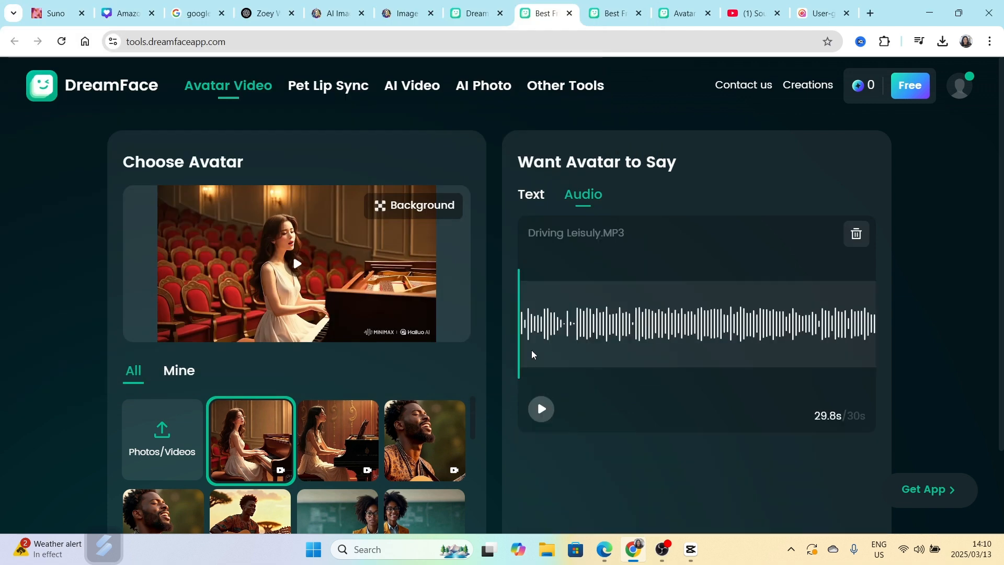
left_click(540, 408)
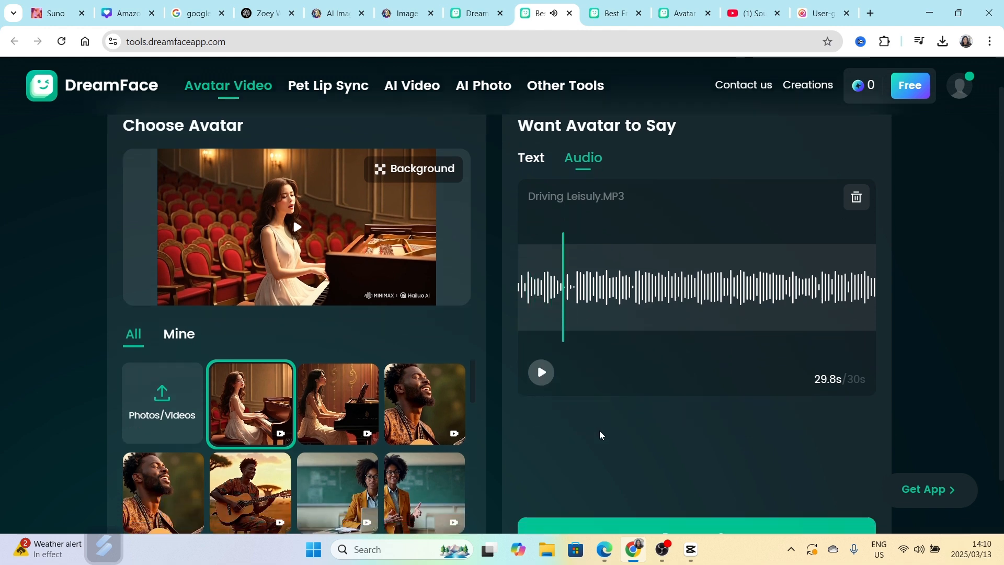
scroll("down", 3)
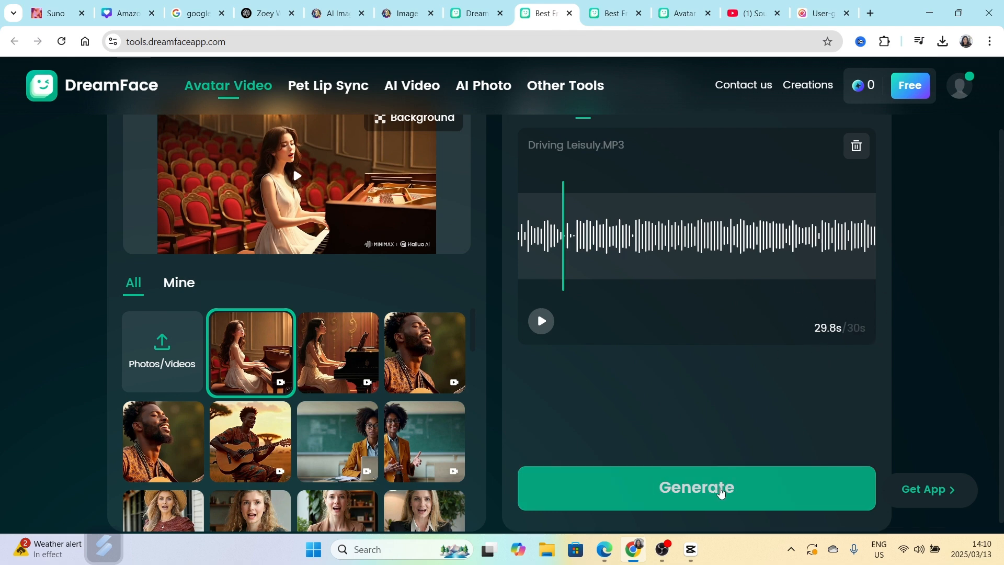
mouse_move(647, 498)
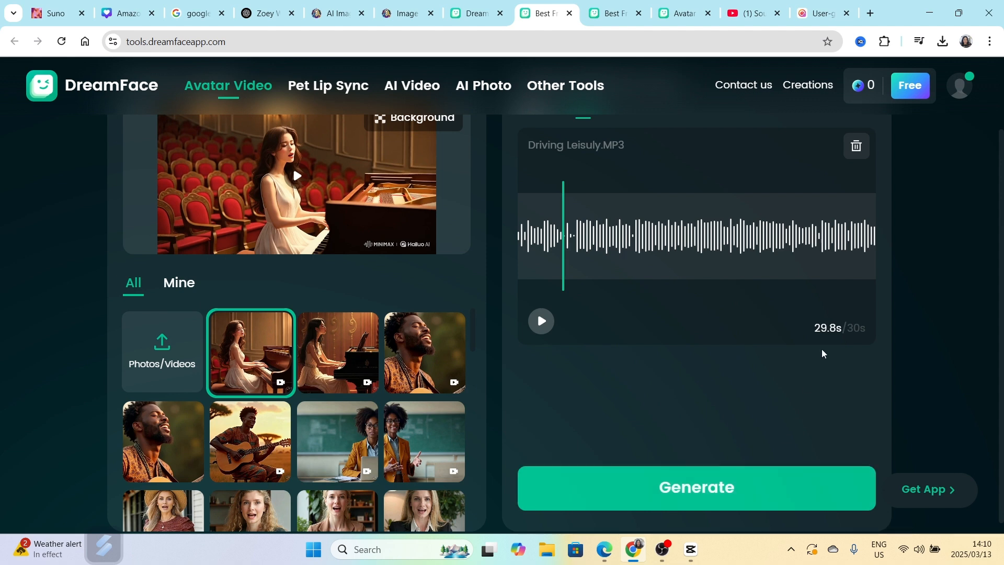
mouse_move(798, 348)
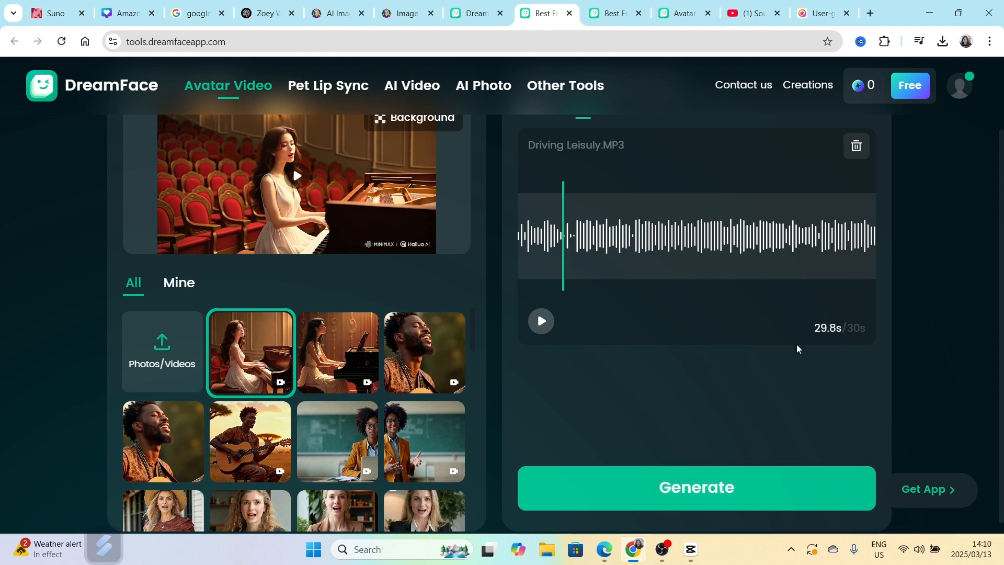
mouse_move(793, 360)
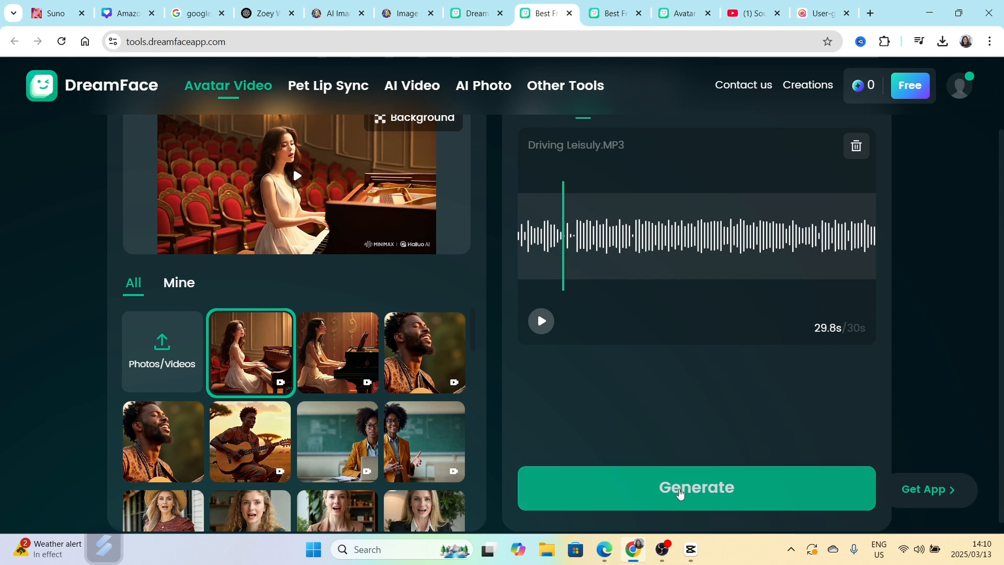
Start generating the lip-synced avatar video in DreamFace and wait on the Creations page.
left_click(696, 487)
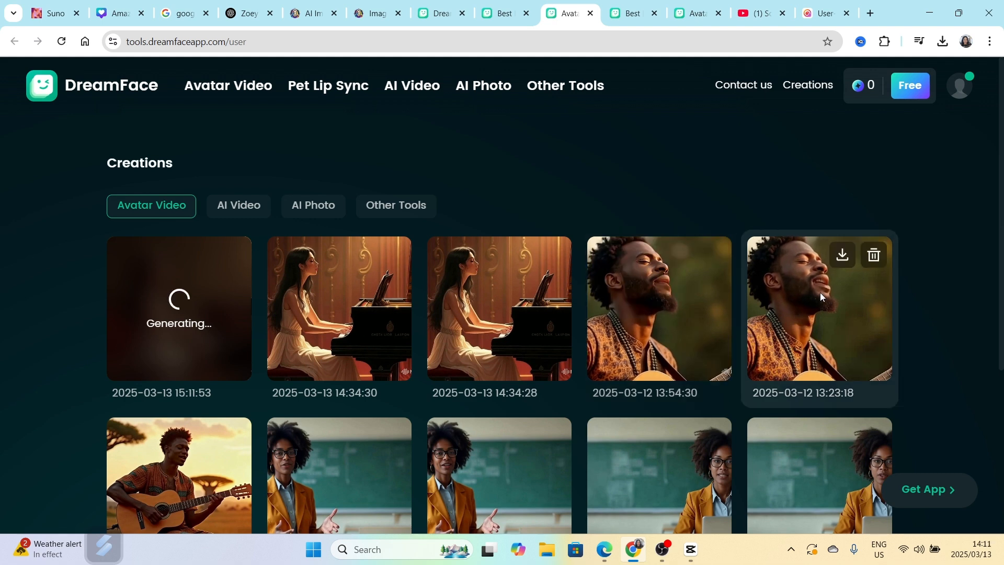
mouse_move(662, 357)
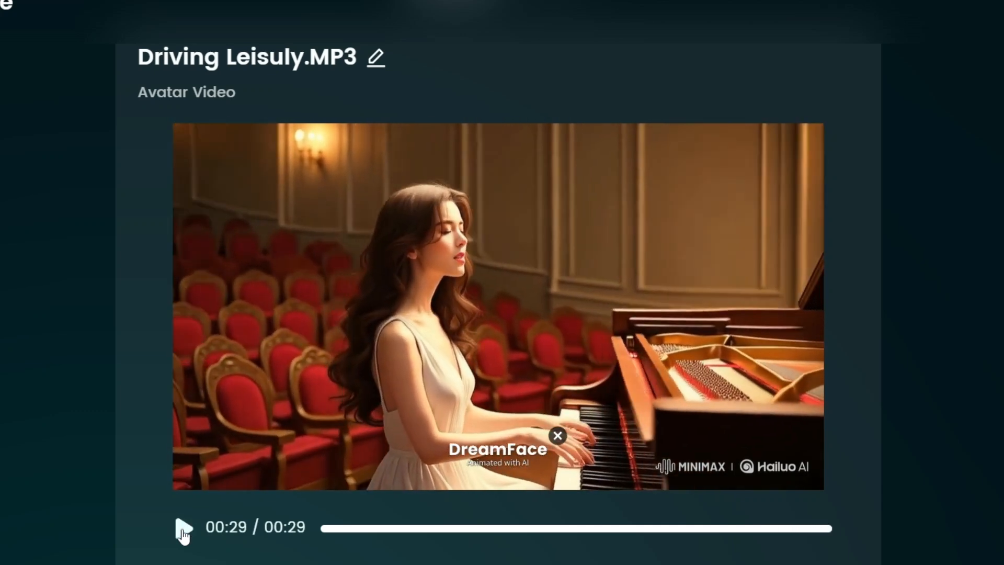
Play the finished 29-second Driving Leisuly.MP3 pianist avatar video to check the lip-sync.
left_click(183, 527)
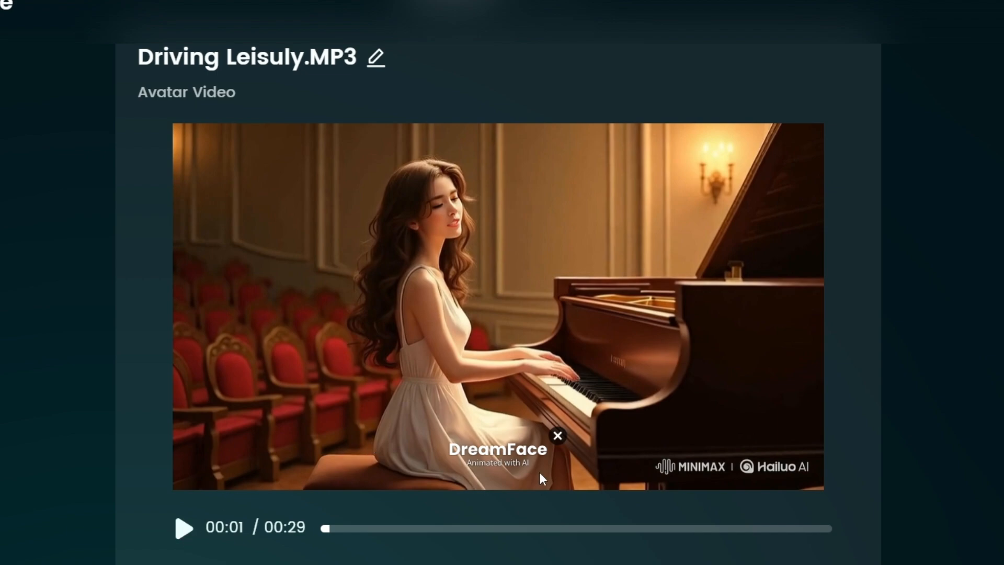
mouse_move(506, 499)
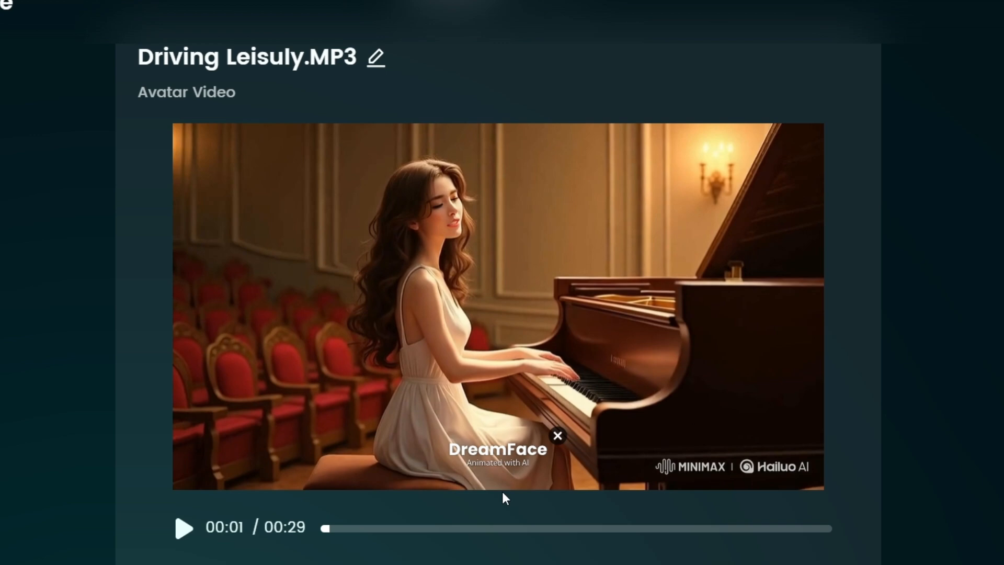
mouse_move(472, 491)
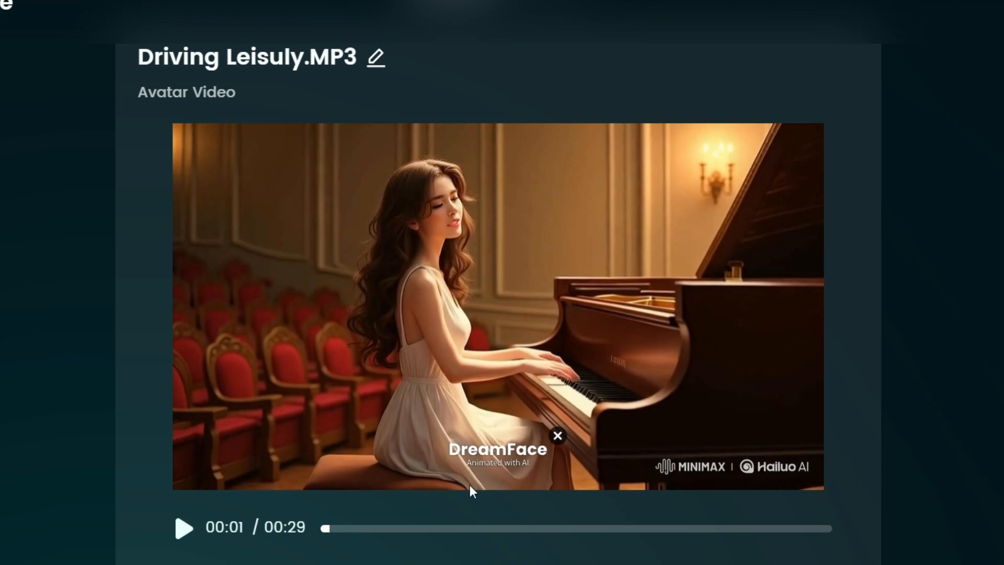
mouse_move(799, 488)
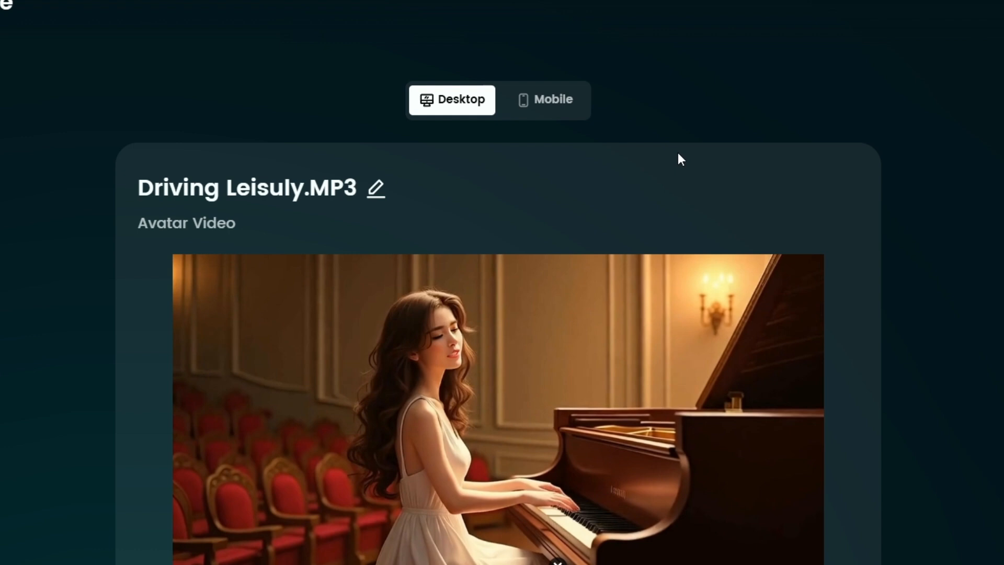
mouse_move(289, 445)
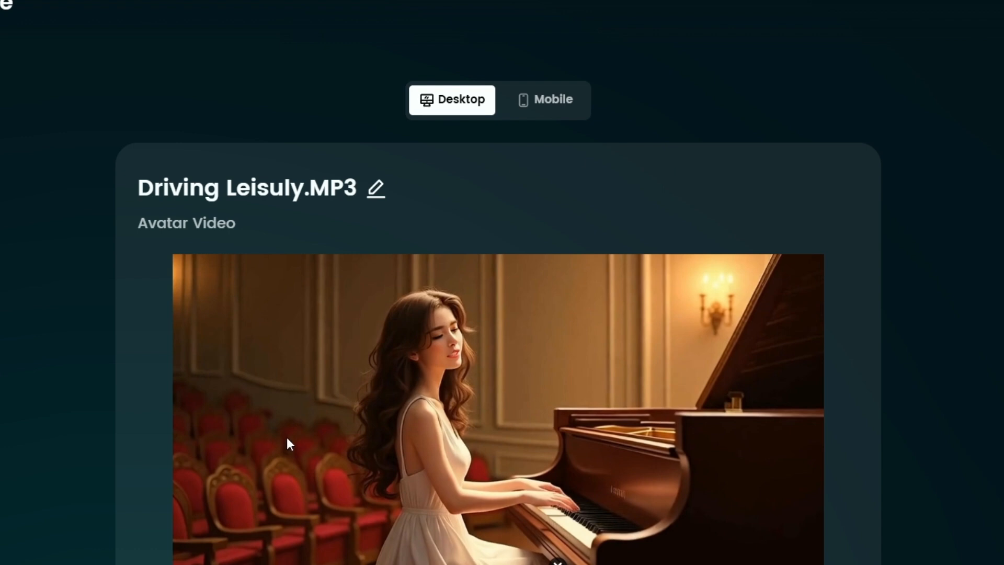